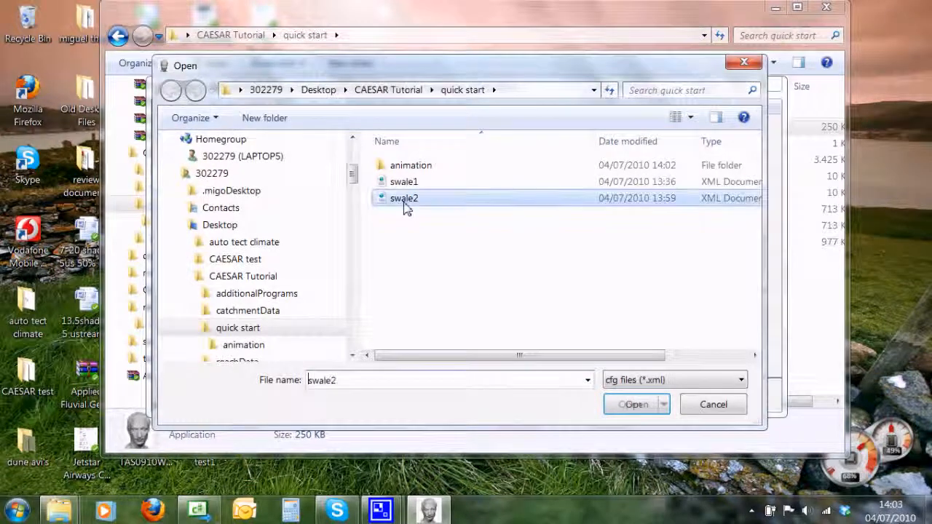
Load the swale2.xml configuration from the quick start folder
left_click(633, 404)
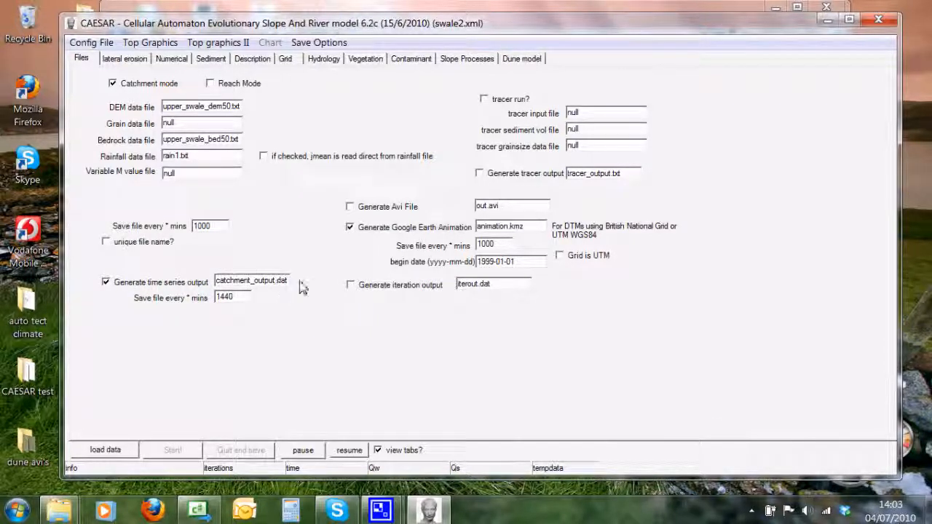
left_click(319, 43)
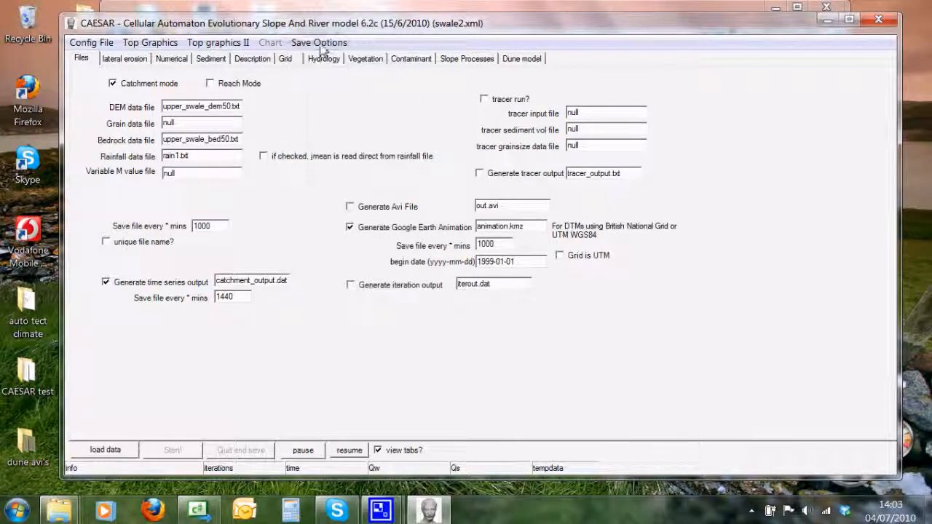
left_click(318, 42)
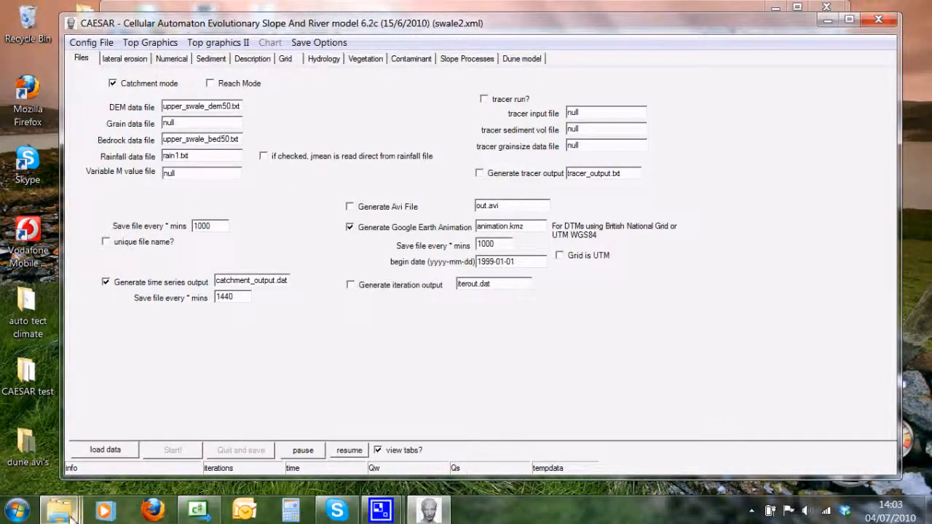
Delete the old catchment_output and waterdepth files from the quick start folder
left_click(60, 510)
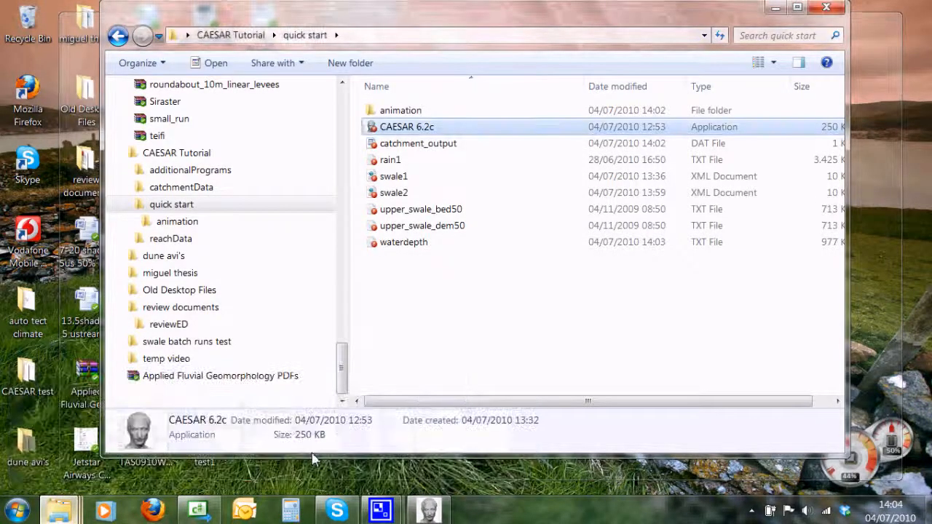
left_click(417, 143)
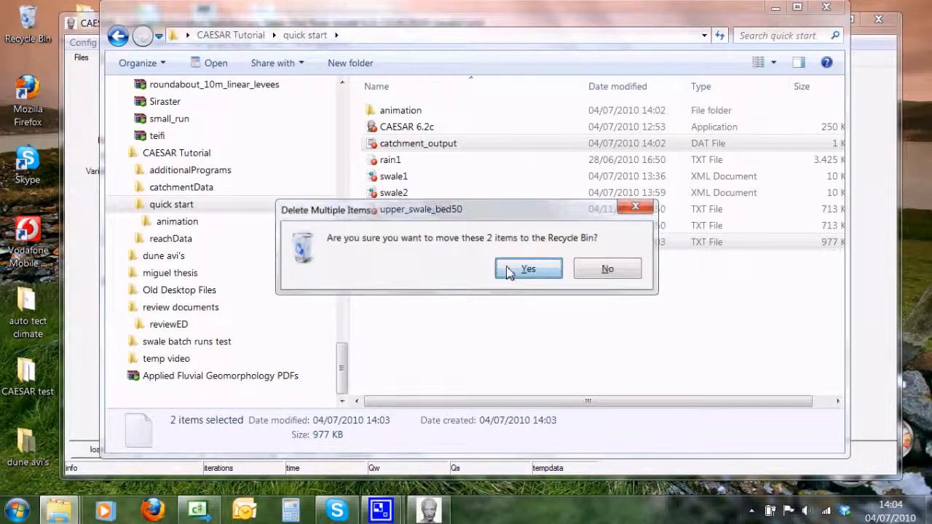
left_click(528, 269)
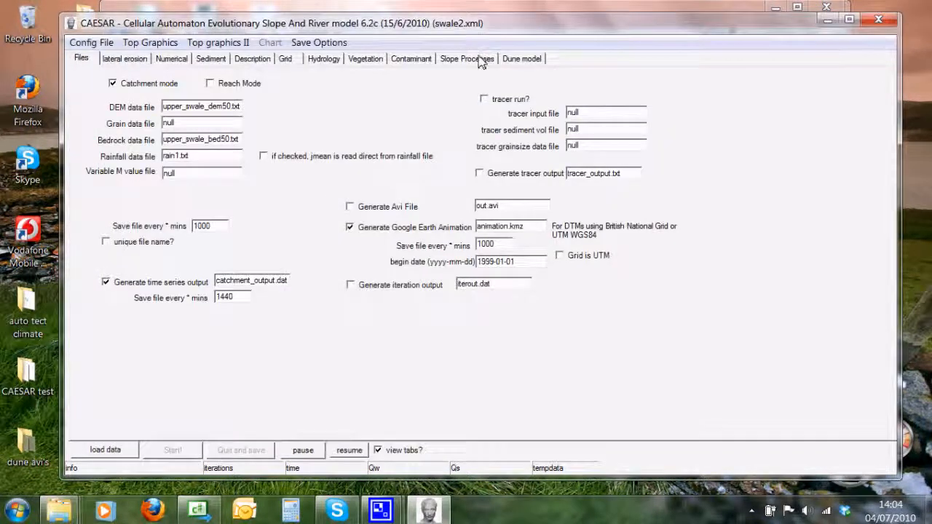
Load the swale2 data, accept the variables check, start the run and show tabs
left_click(467, 58)
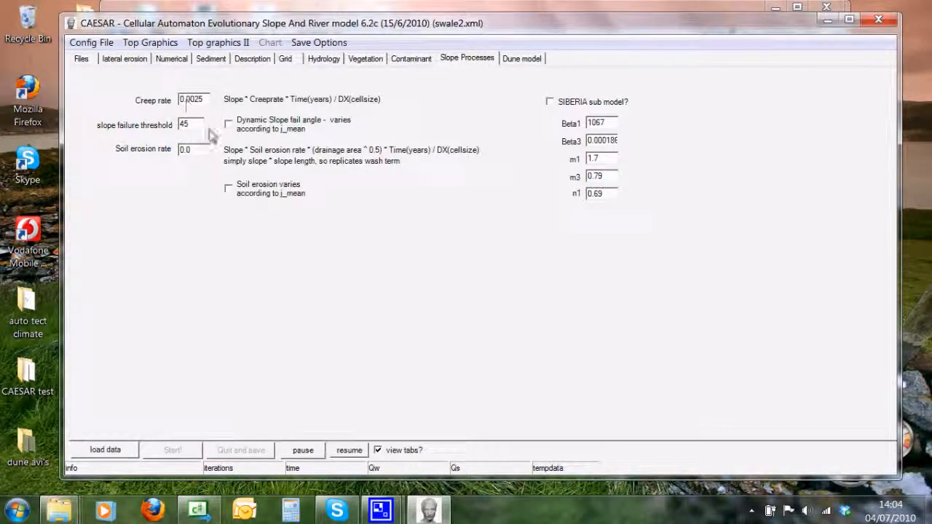
left_click(104, 449)
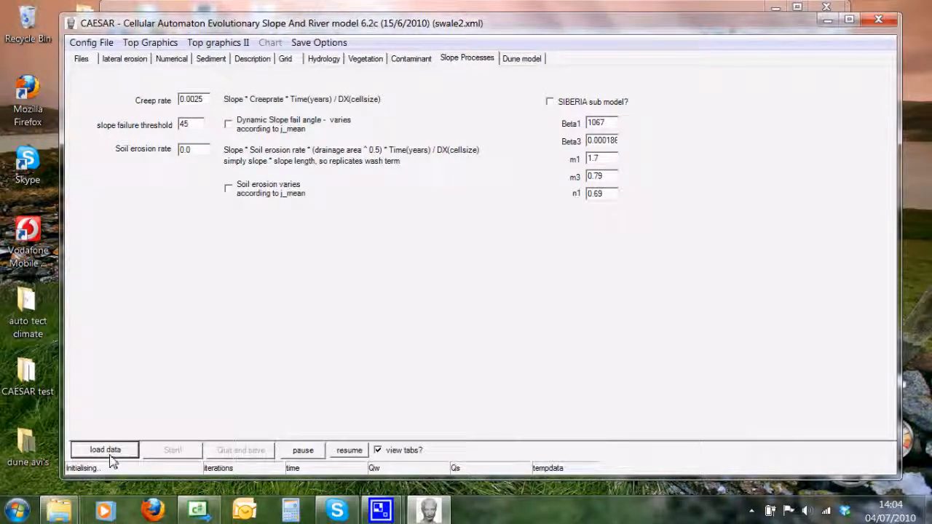
left_click(105, 449)
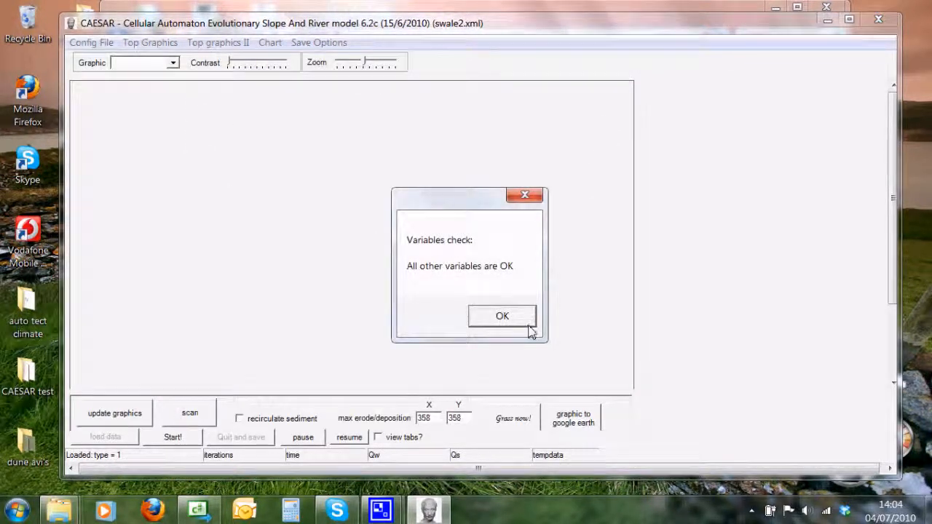
left_click(501, 315)
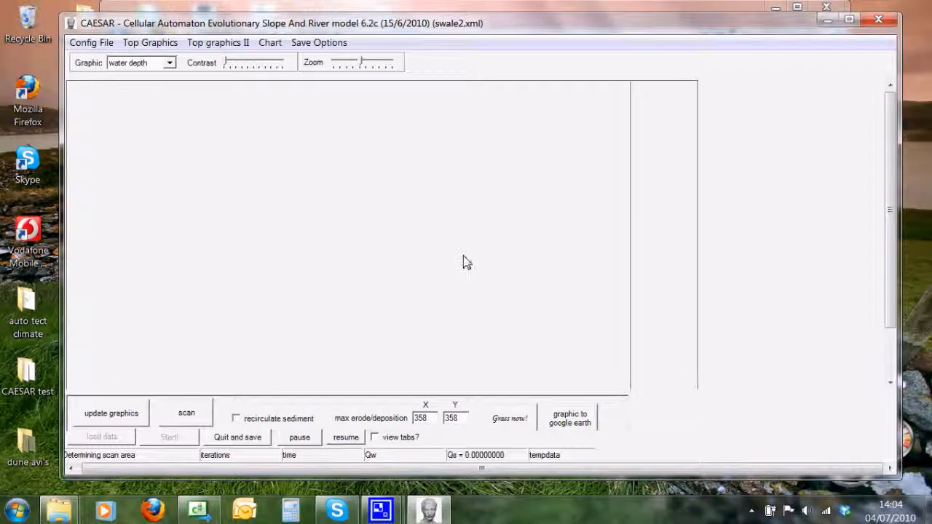
left_click(169, 437)
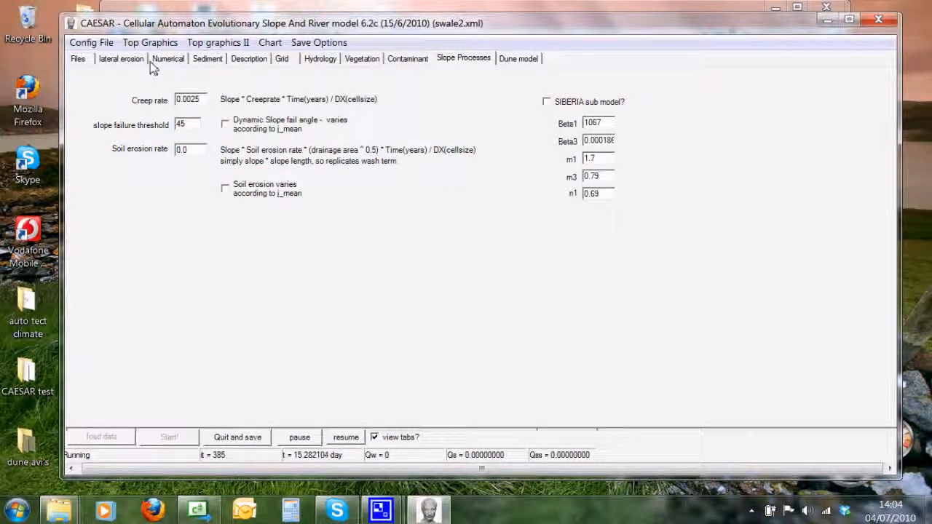
Inspect the Max erode limit value on the Numerical tab
left_click(168, 59)
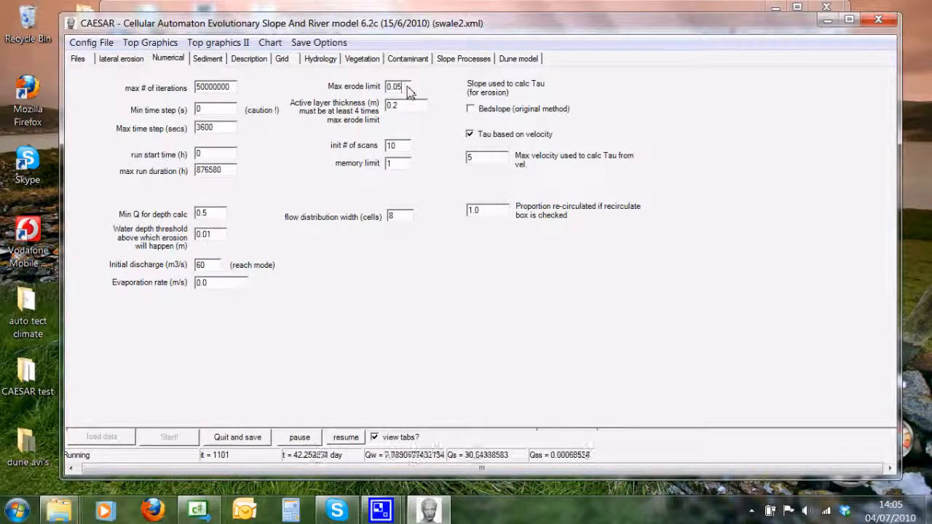
triple_click(395, 86)
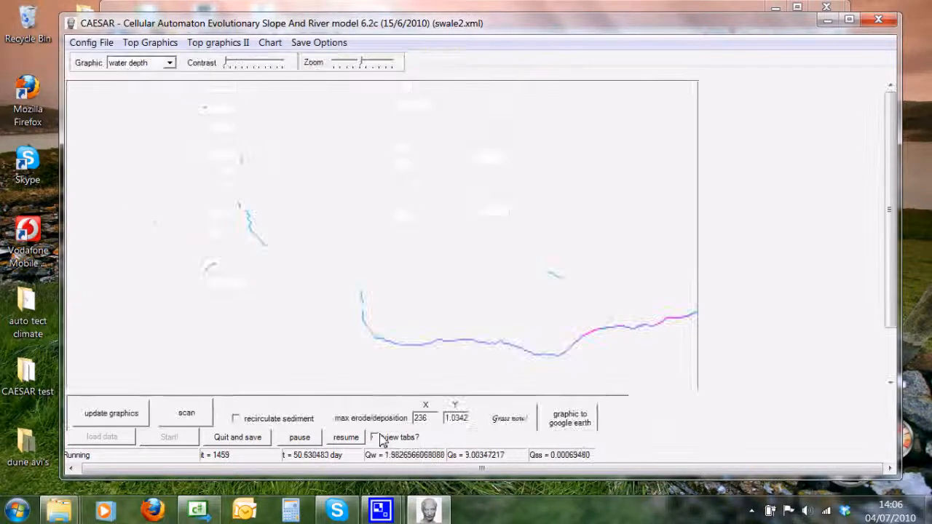
Refresh graphics and switch the top display through erosion/dep to the shaded DEM
left_click(111, 412)
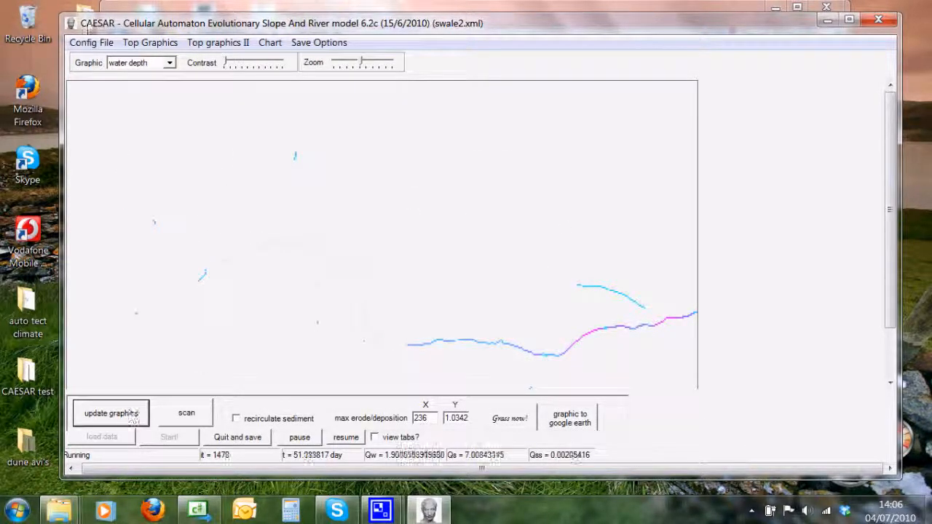
left_click(150, 42)
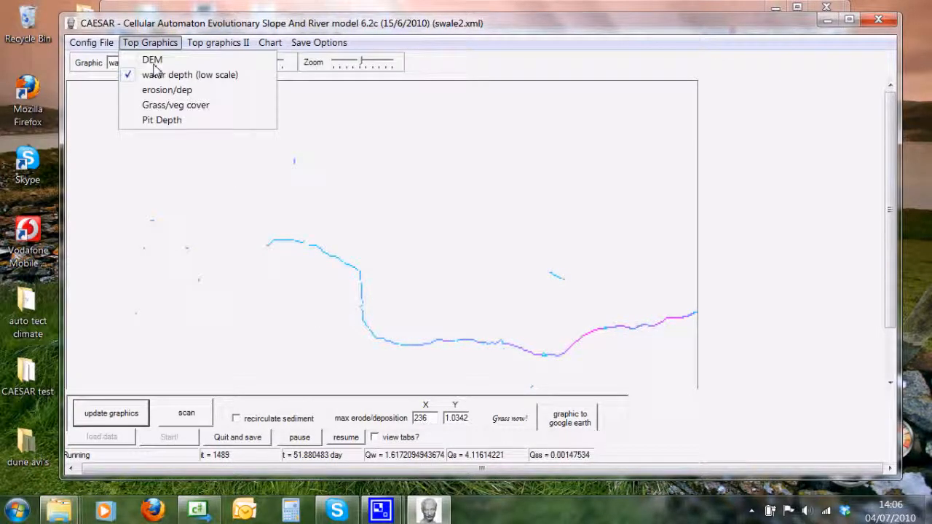
left_click(189, 74)
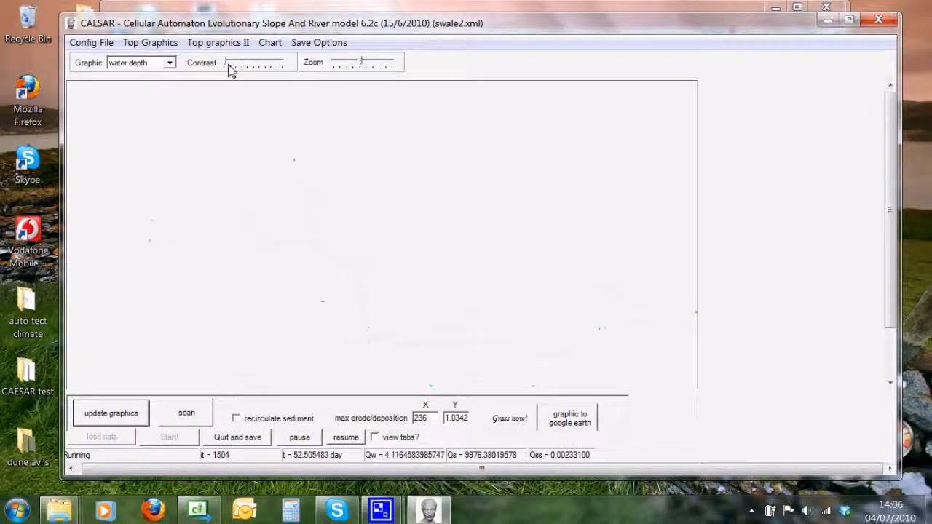
left_click(150, 42)
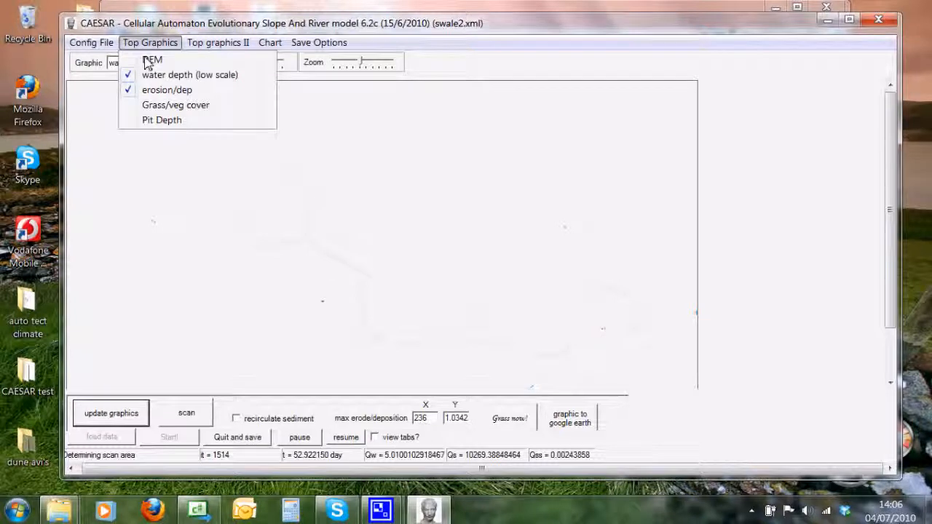
mouse_move(342, 223)
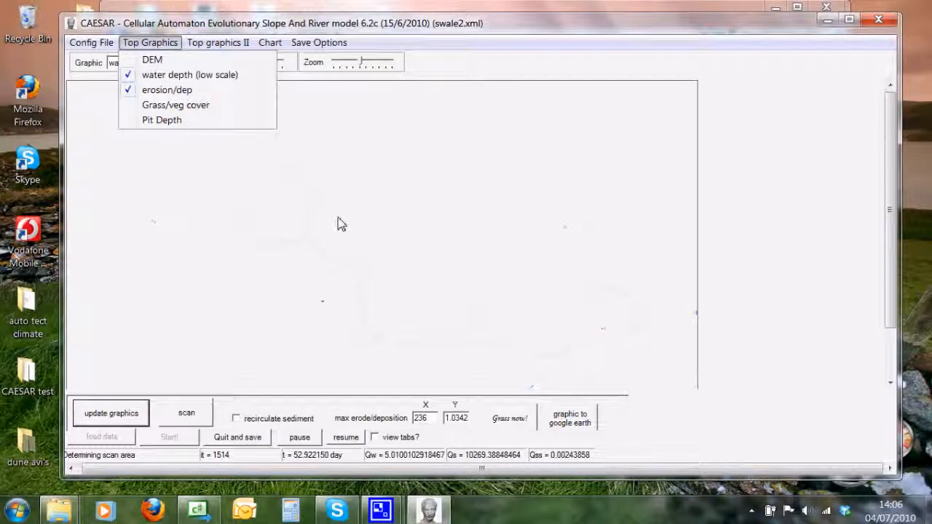
left_click(189, 75)
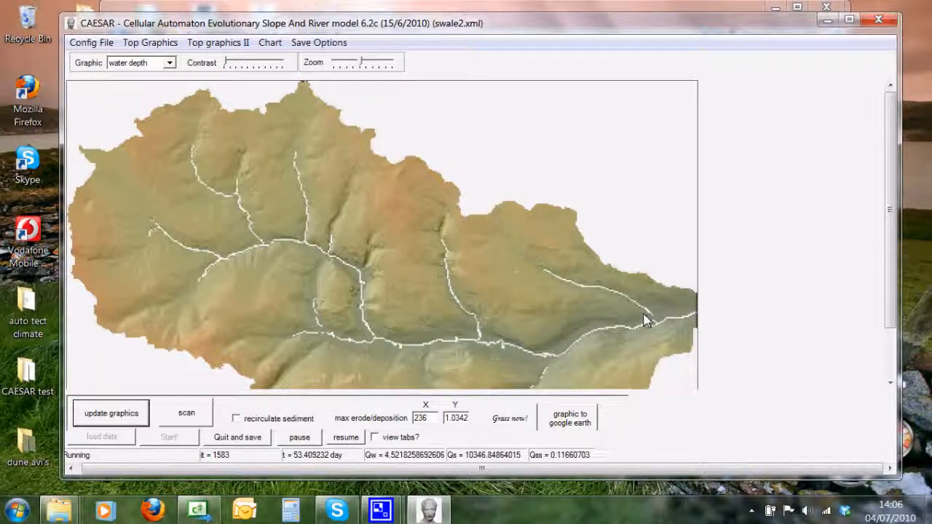
mouse_move(589, 320)
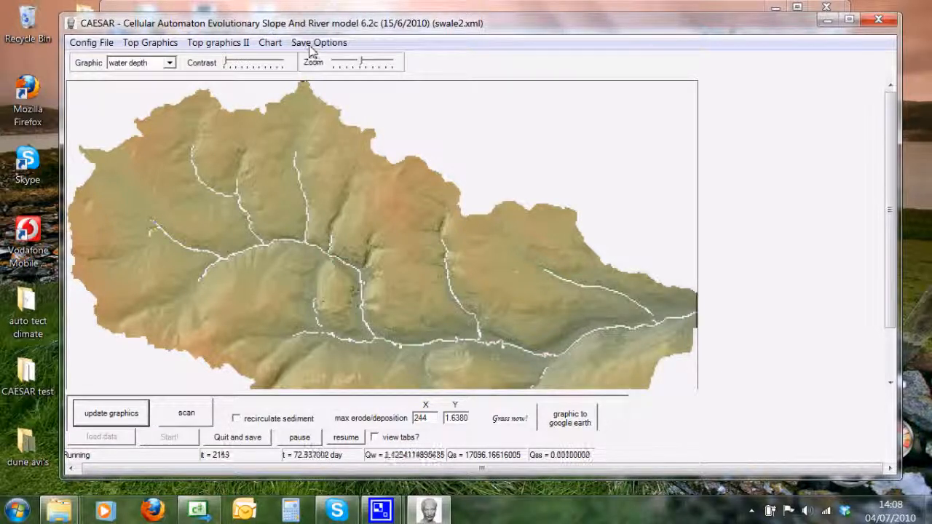
Pick out the 8.17 KB catchment_output file in the quick start folder
left_click(318, 42)
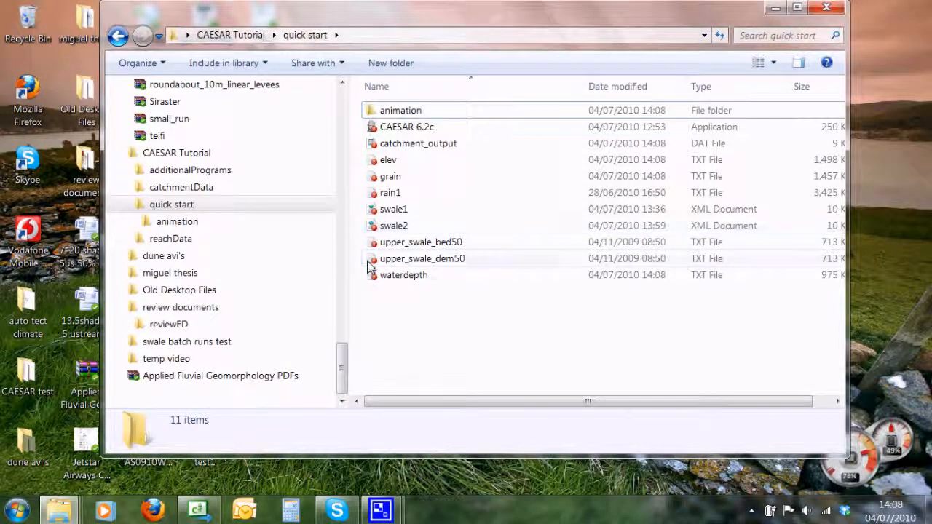
mouse_move(388, 159)
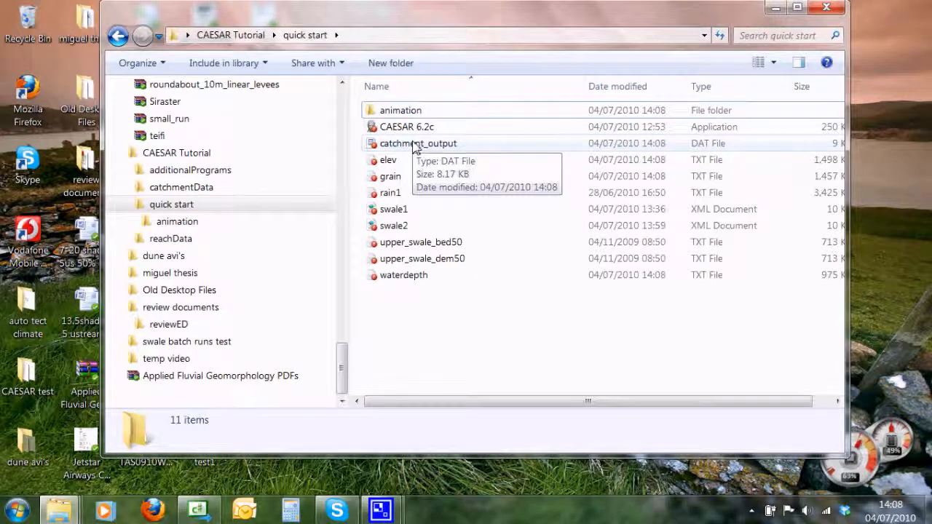
mouse_move(848, 149)
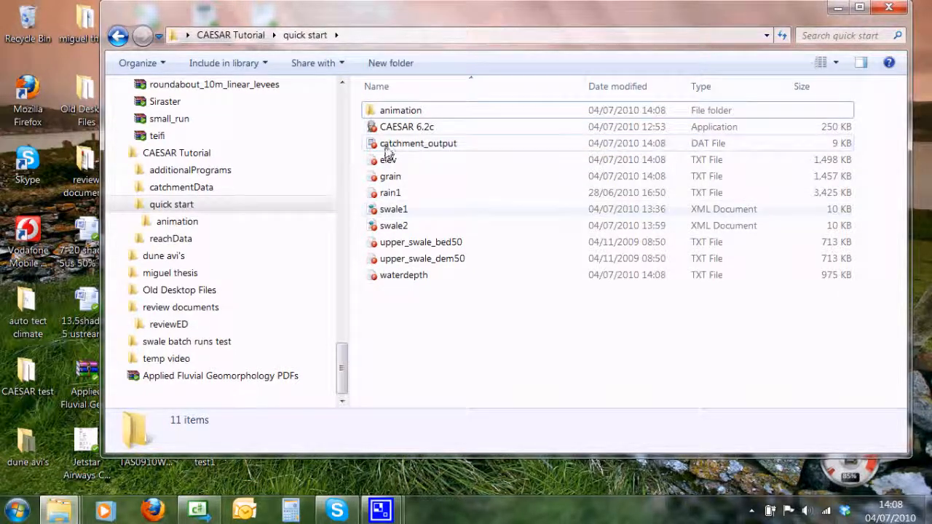
right_click(418, 143)
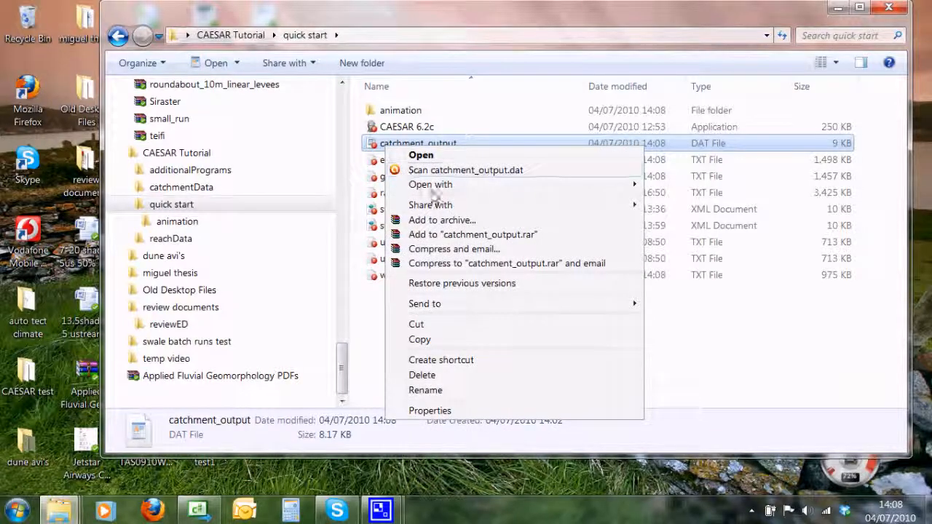
left_click(677, 189)
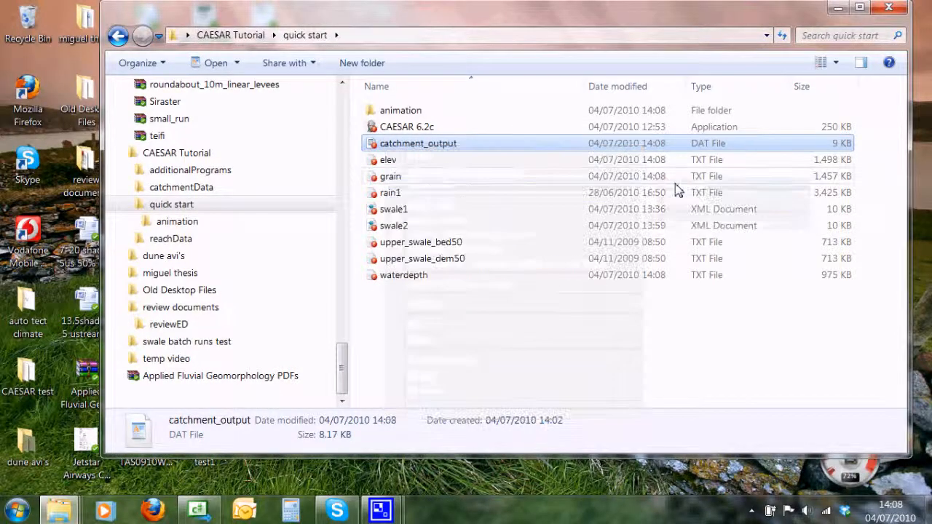
Read catchment_output in Notepad down to its final rows, then close it
double_click(418, 143)
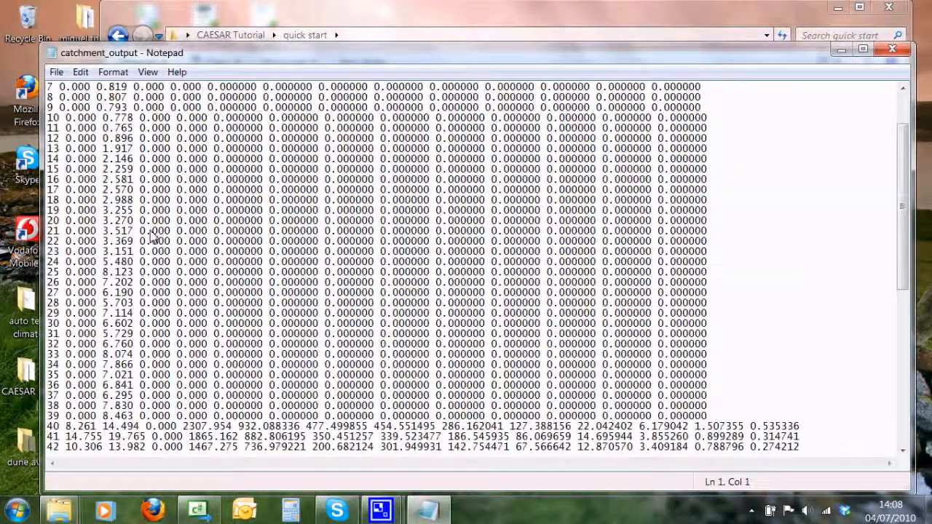
scroll("down", 3)
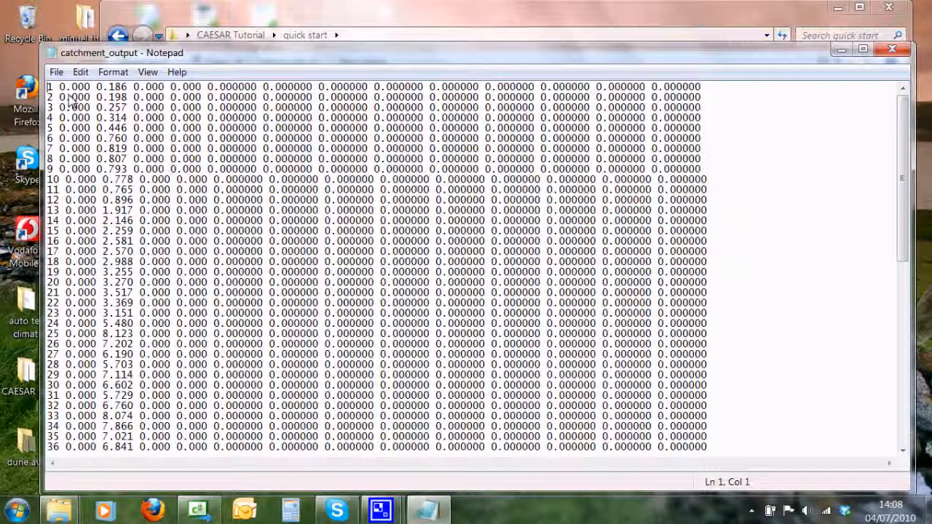
scroll("down", 3)
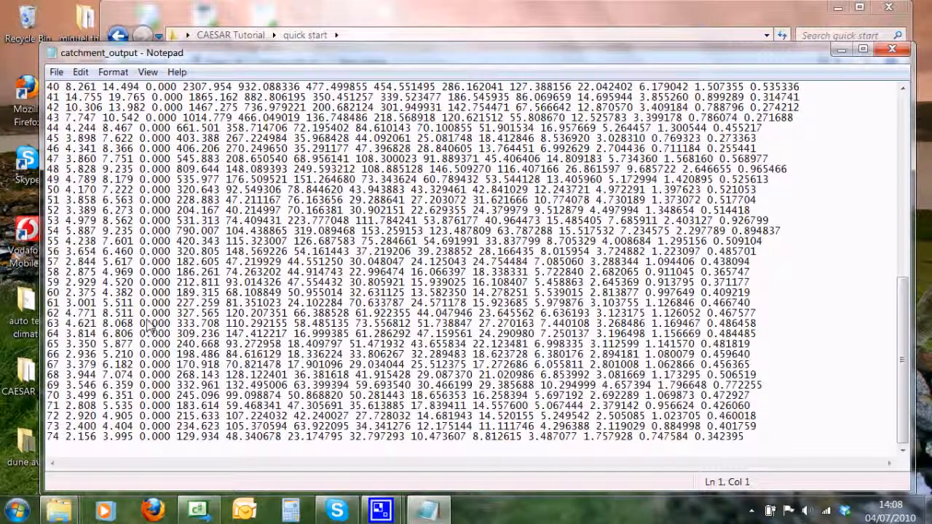
mouse_move(185, 302)
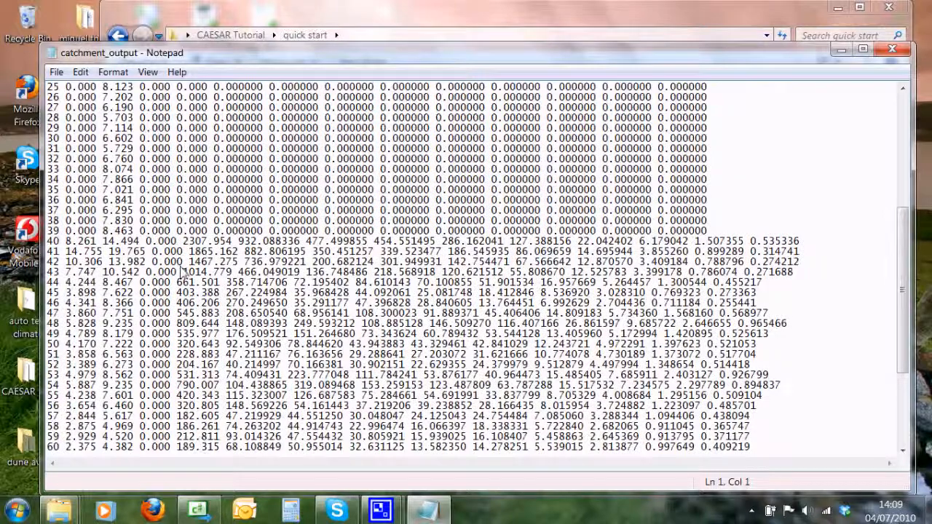
scroll("down", 3)
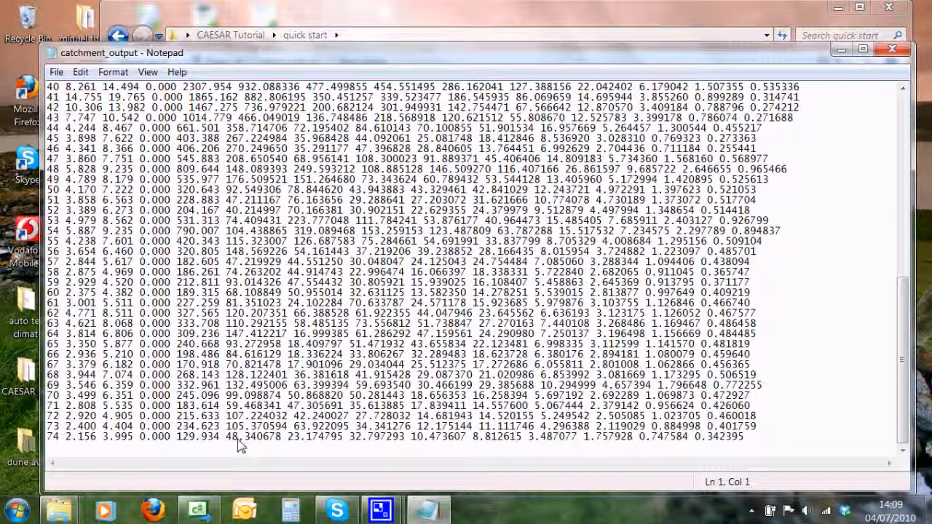
left_click(310, 406)
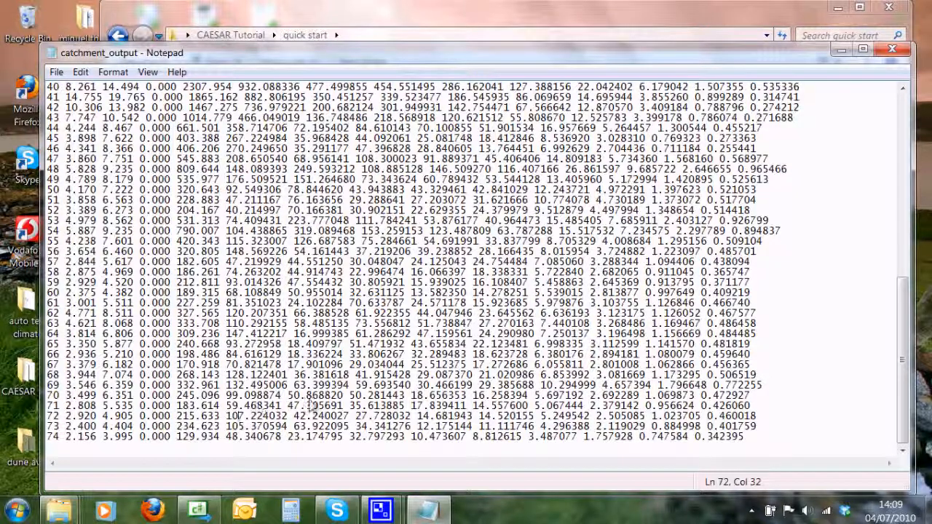
double_click(375, 406)
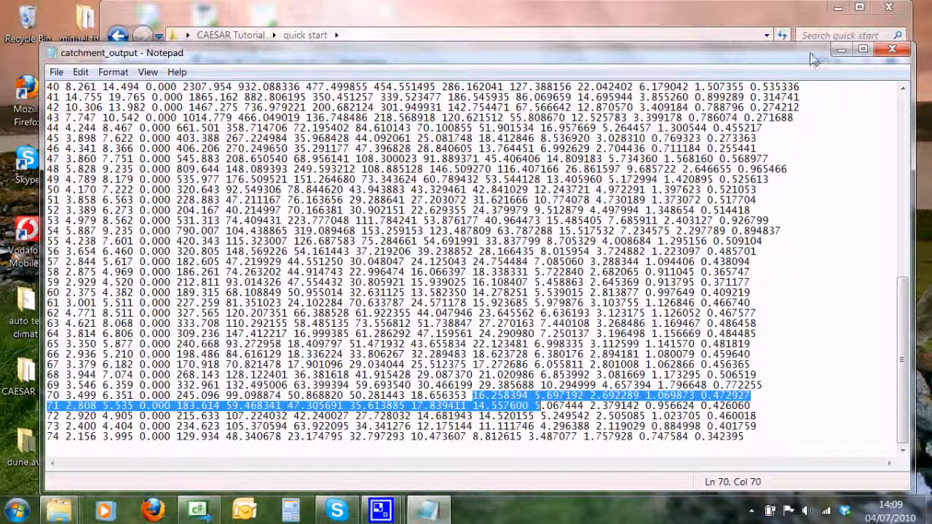
left_click(904, 49)
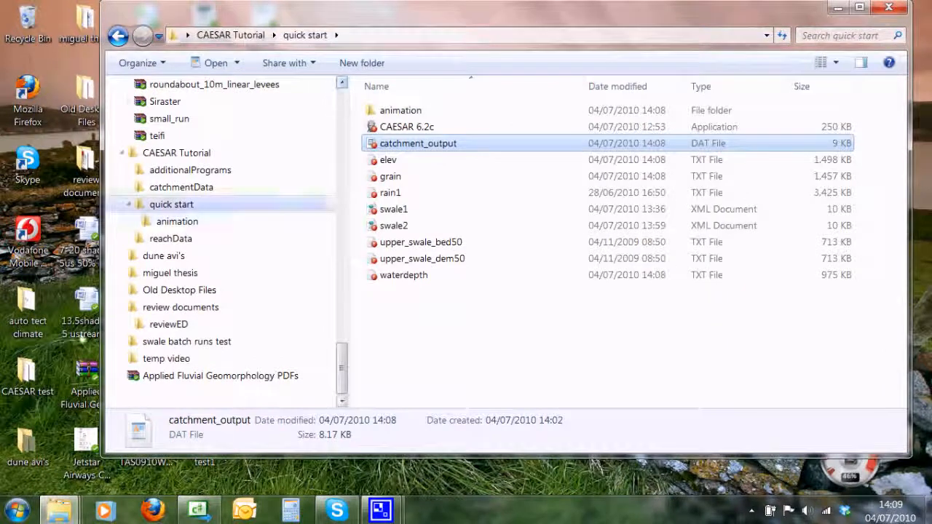
Launch Excel 2007 and browse to Desktop > CAESAR Tutorial > quick start
left_click(16, 509)
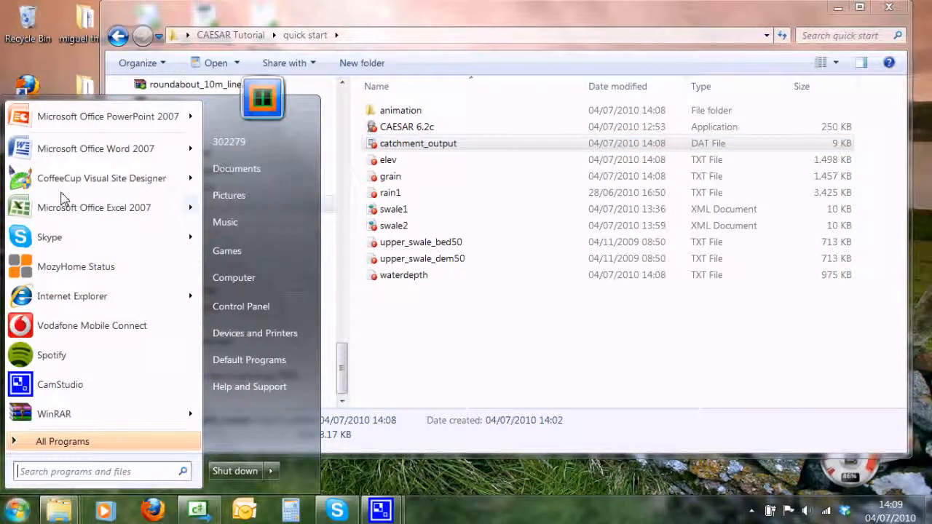
left_click(94, 208)
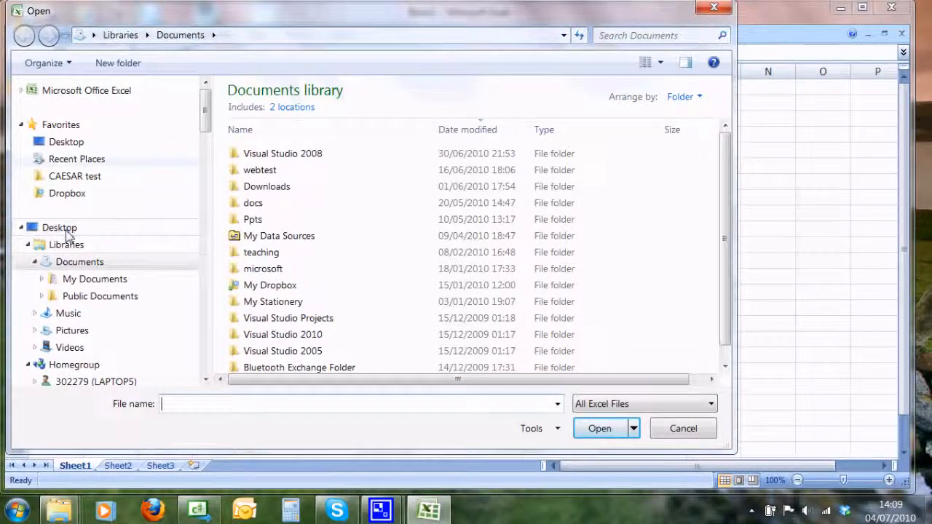
left_click(59, 227)
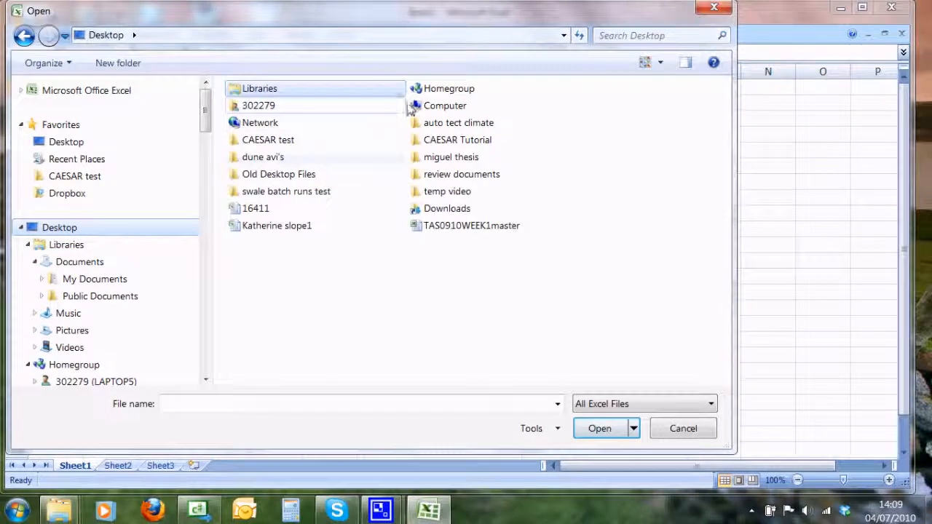
double_click(457, 139)
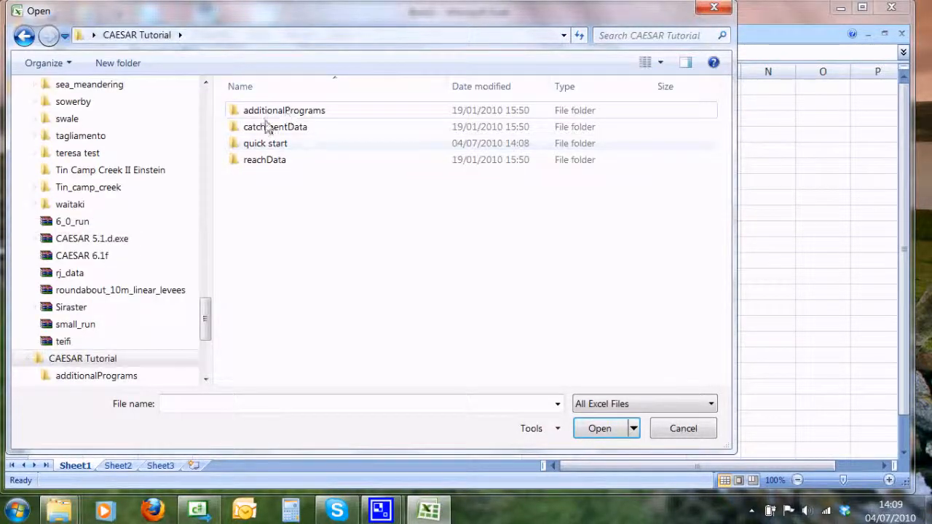
double_click(265, 143)
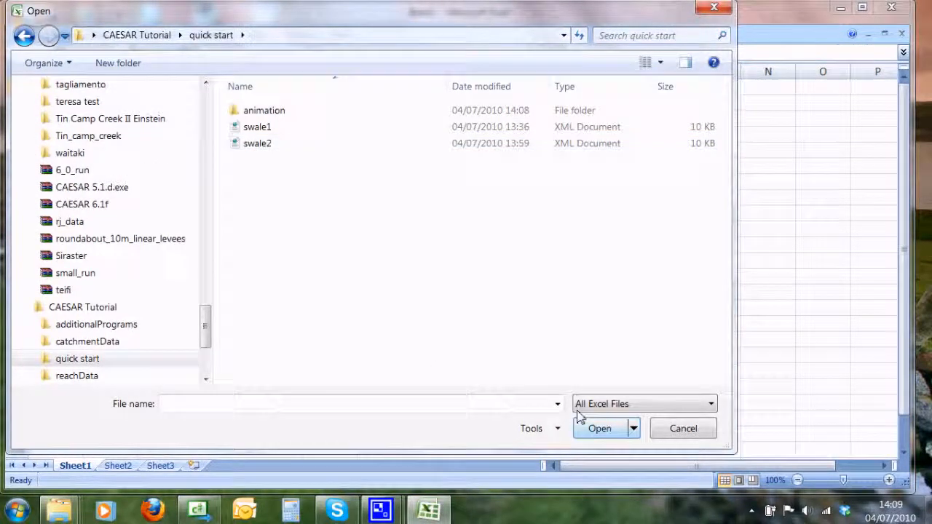
Show All Files and import catchment_output through the Text Import Wizard
left_click(710, 403)
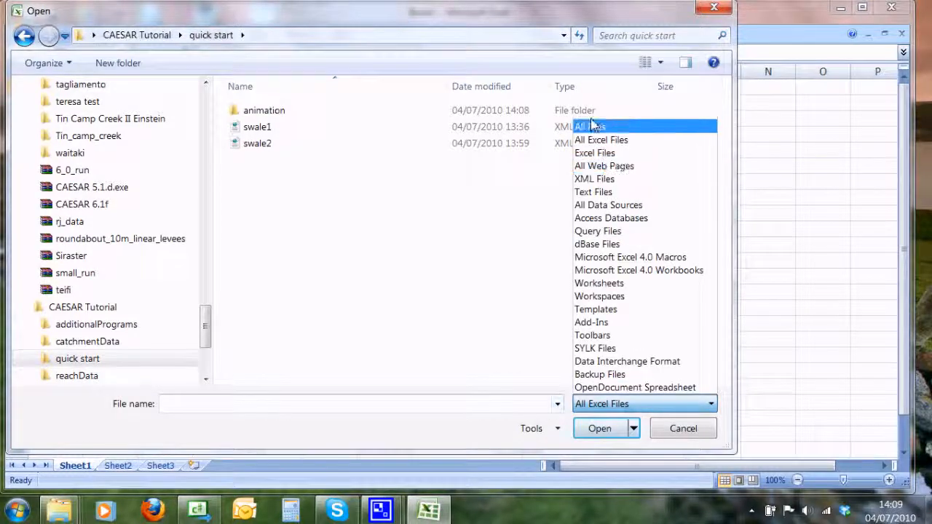
left_click(591, 126)
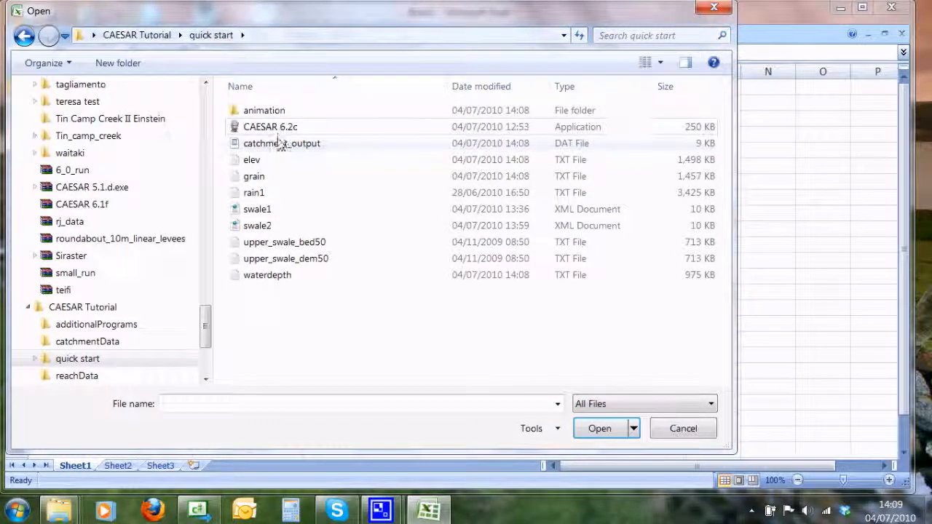
left_click(682, 428)
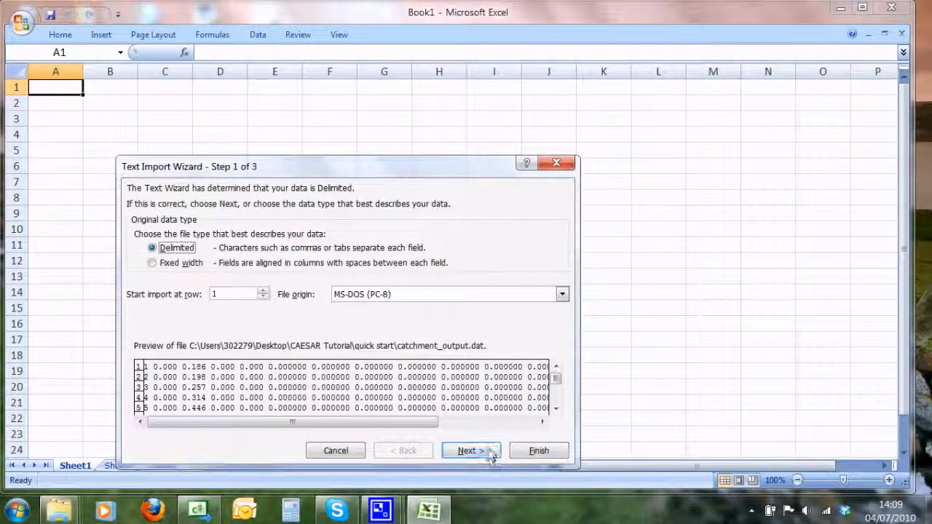
left_click(470, 450)
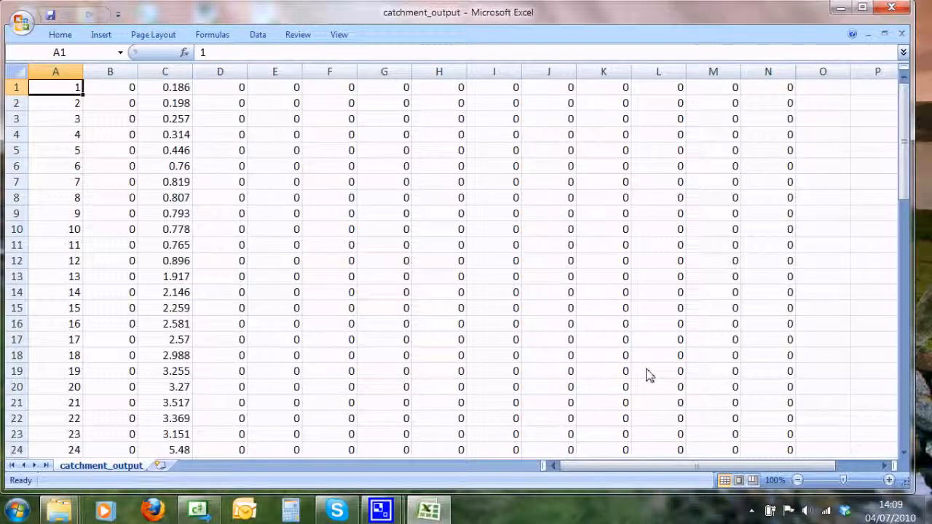
mouse_move(426, 229)
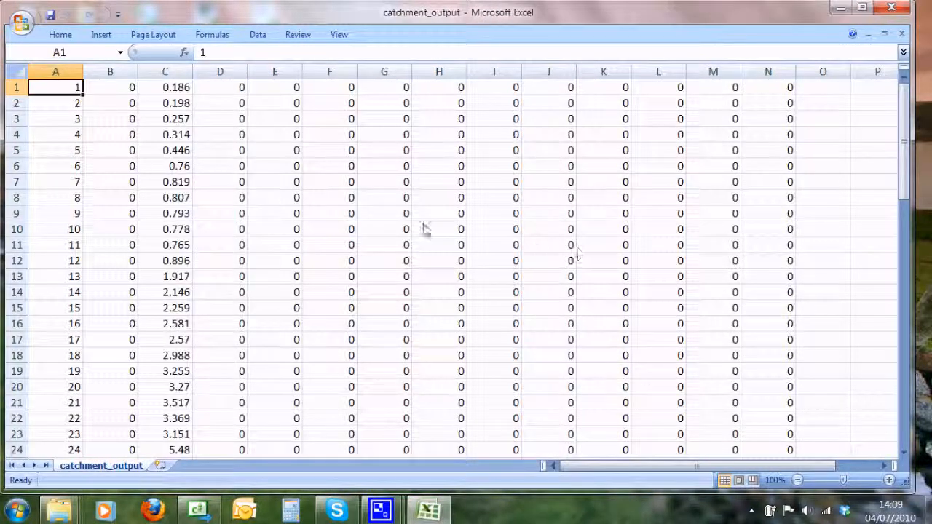
Chart columns A and B as a scatter with straight lines
left_click(55, 71)
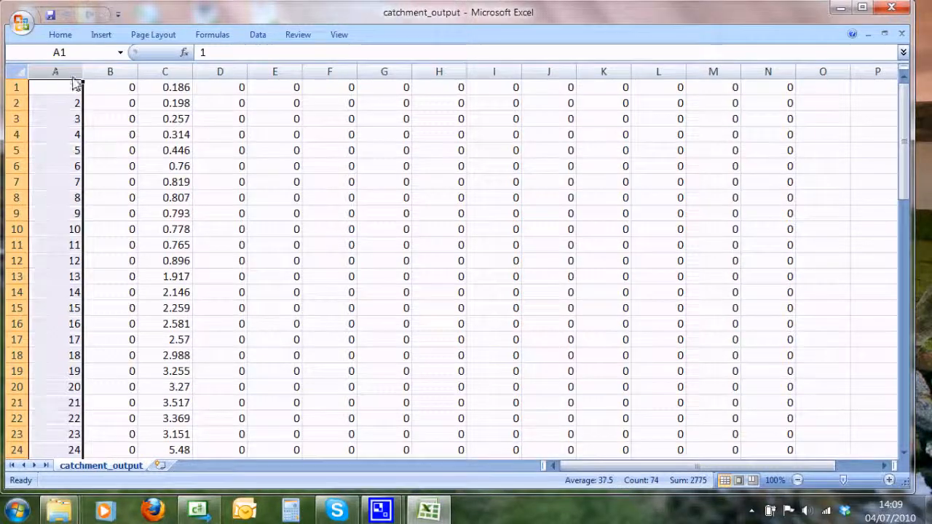
left_click(110, 86)
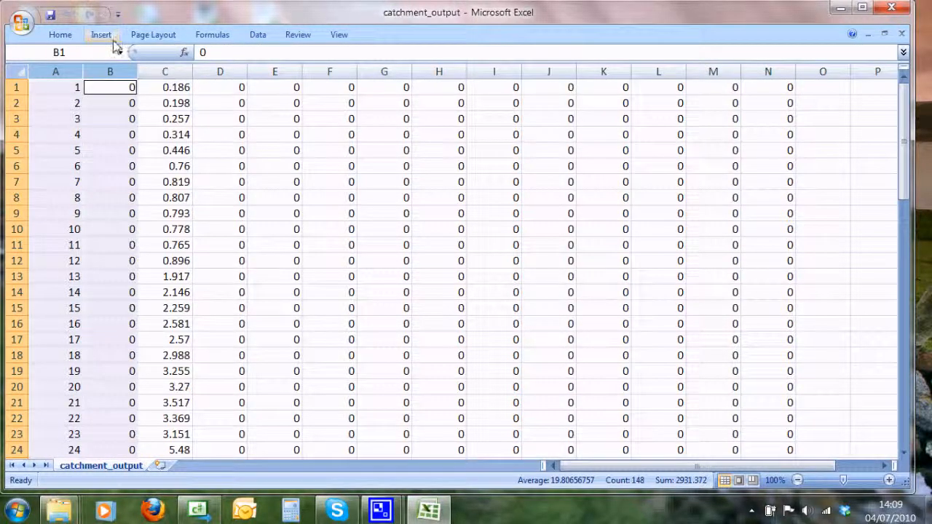
left_click(402, 69)
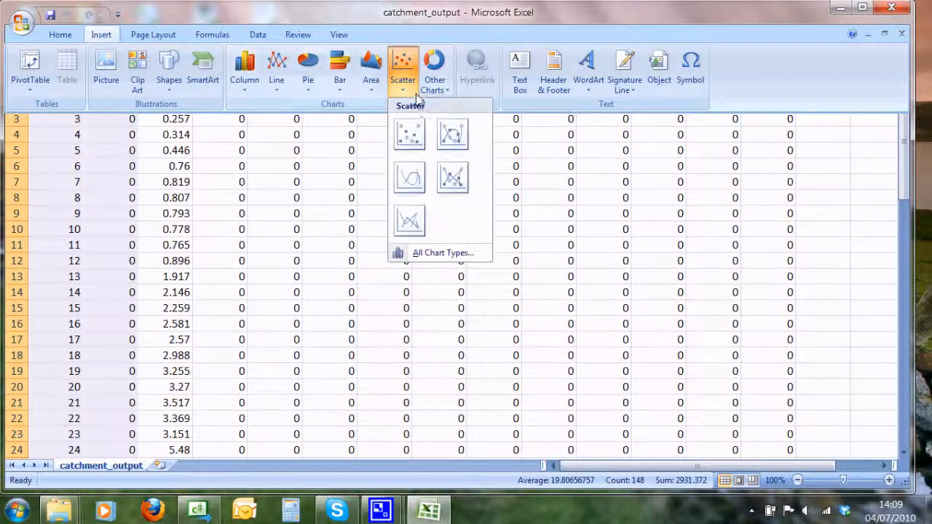
left_click(409, 133)
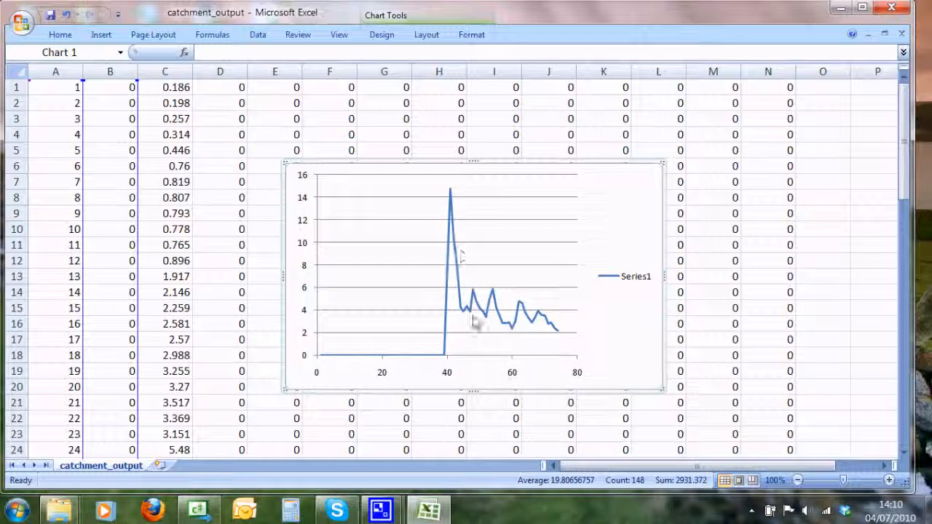
mouse_move(596, 314)
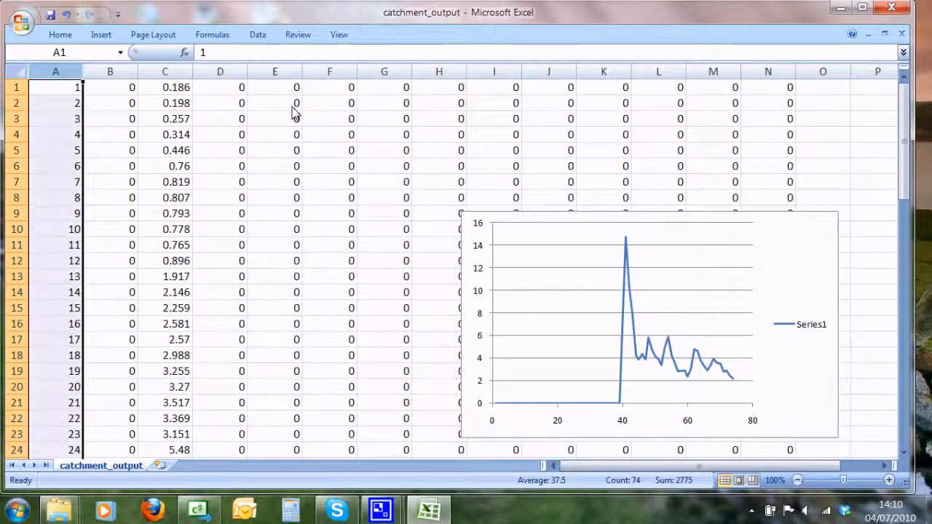
scroll("down", 3)
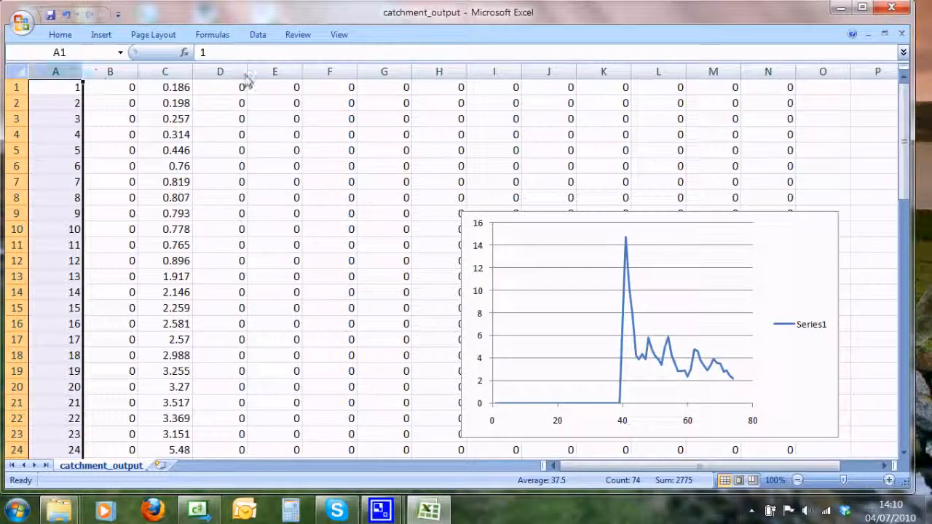
Chart columns A and D as a second straight-line scatter chart
left_click(101, 34)
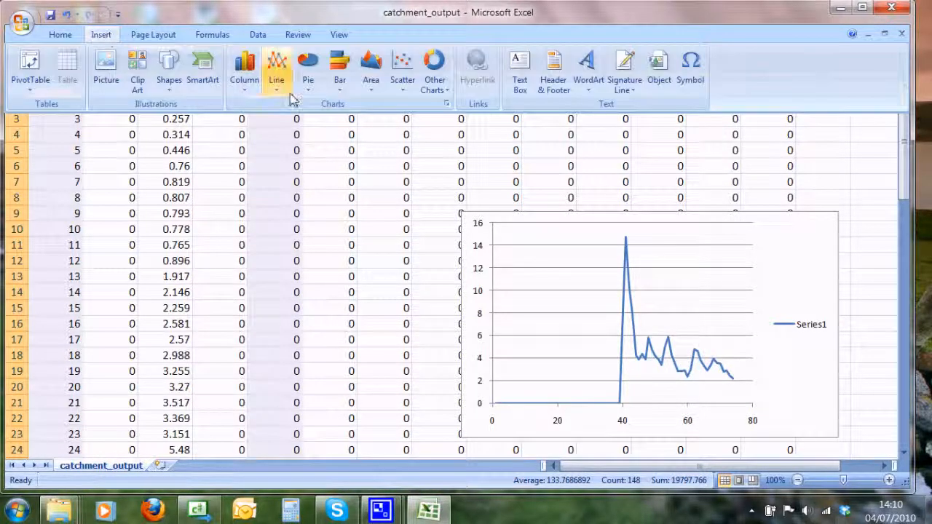
left_click(402, 69)
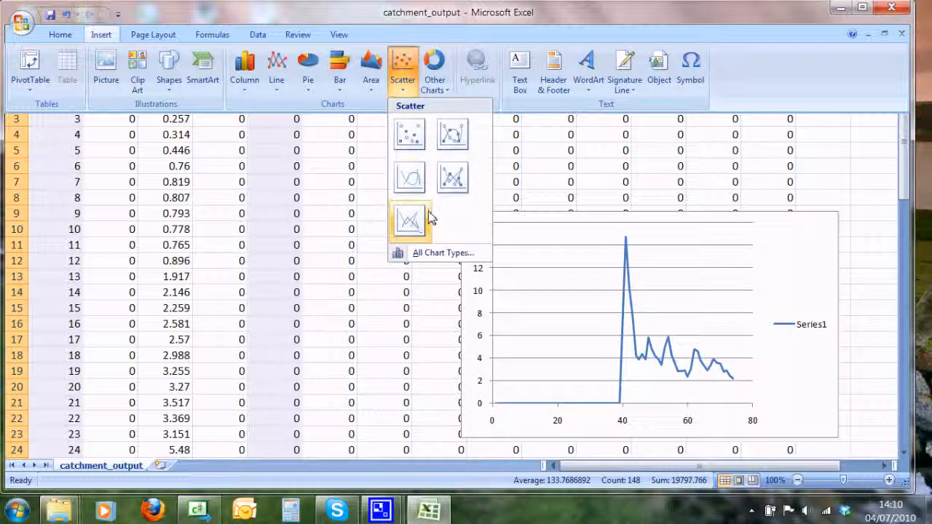
left_click(408, 220)
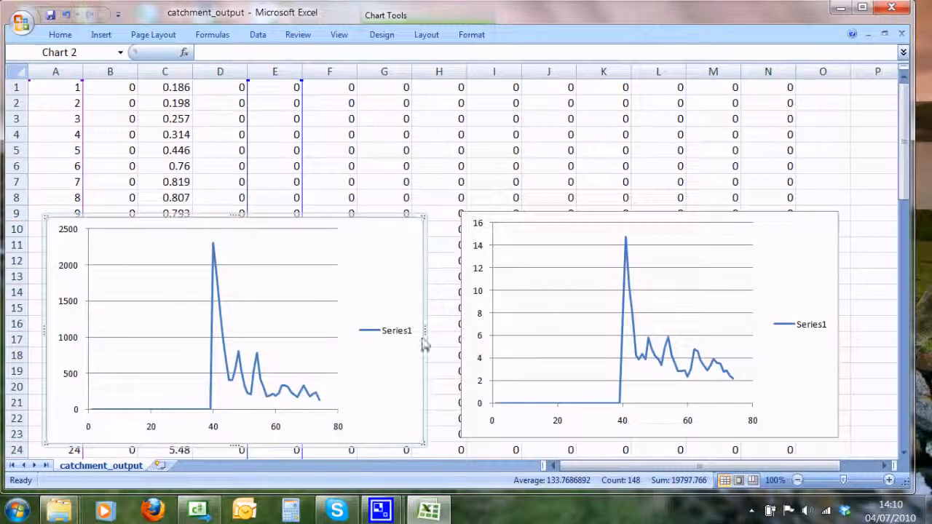
mouse_move(608, 334)
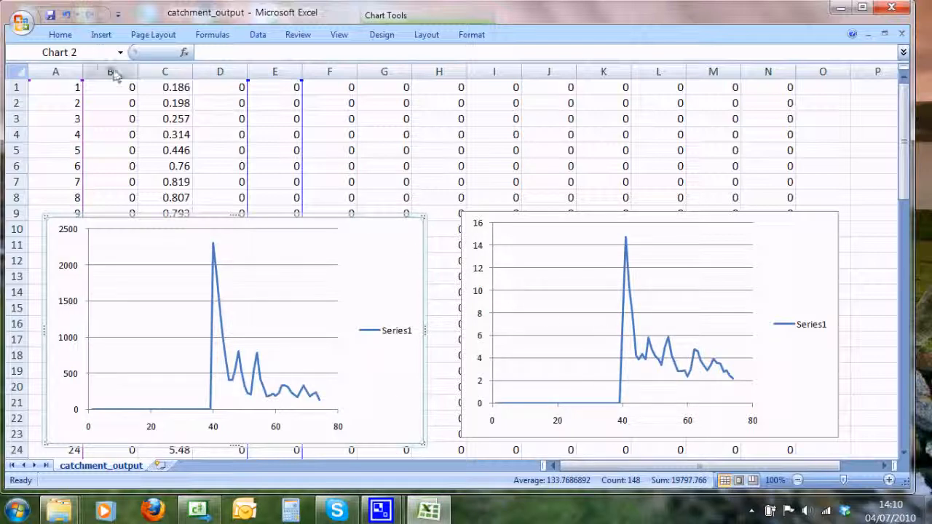
Add a markers-only scatter chart of columns B and E, then close catchment_output
left_click(275, 87)
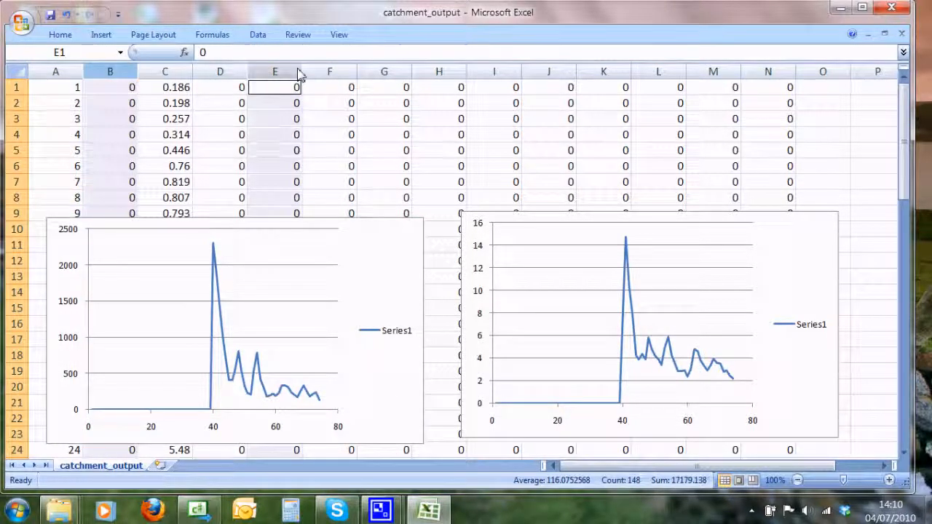
left_click(100, 34)
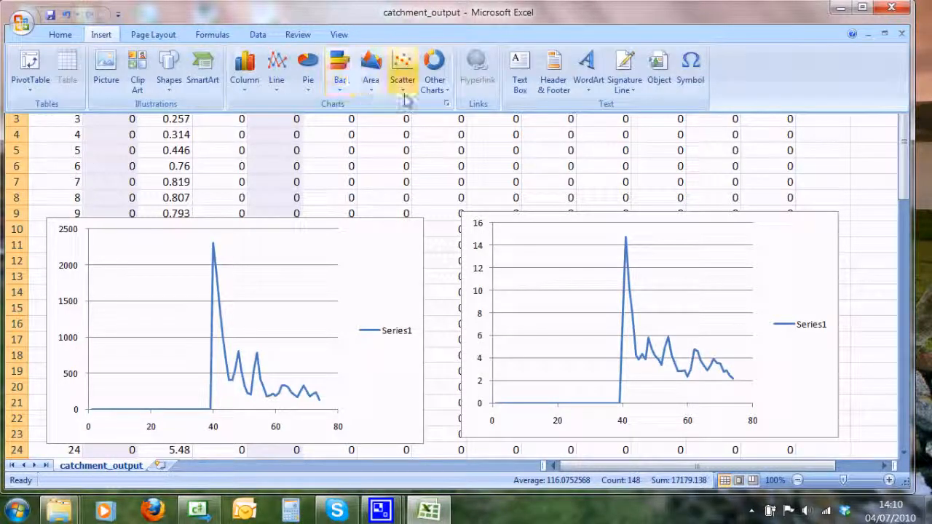
left_click(402, 66)
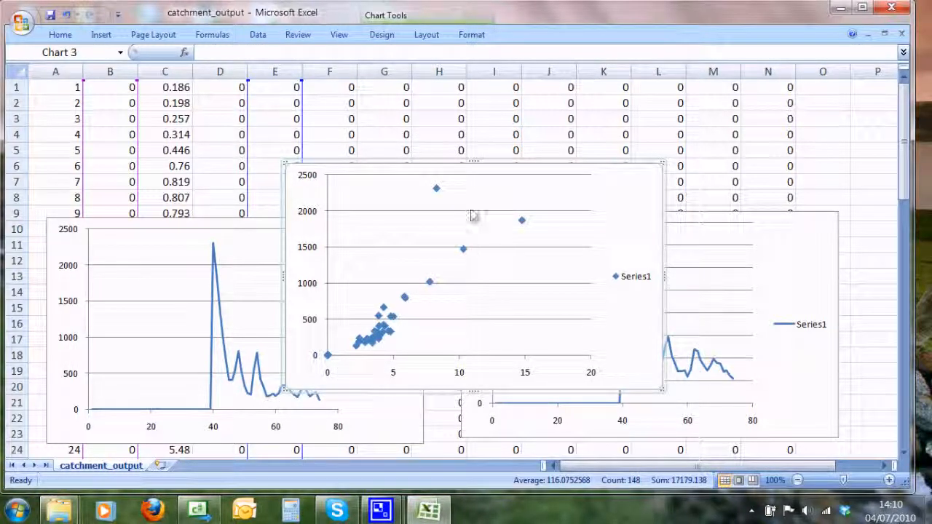
mouse_move(343, 324)
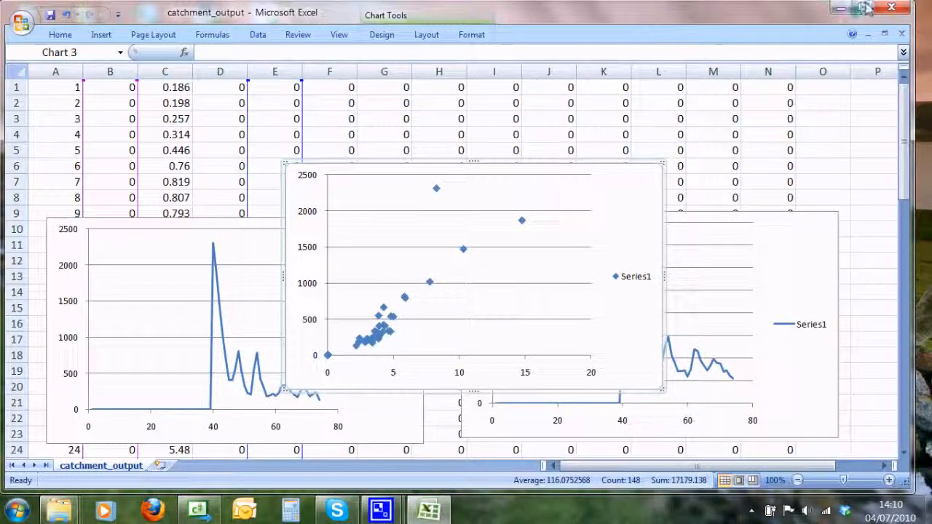
left_click(890, 7)
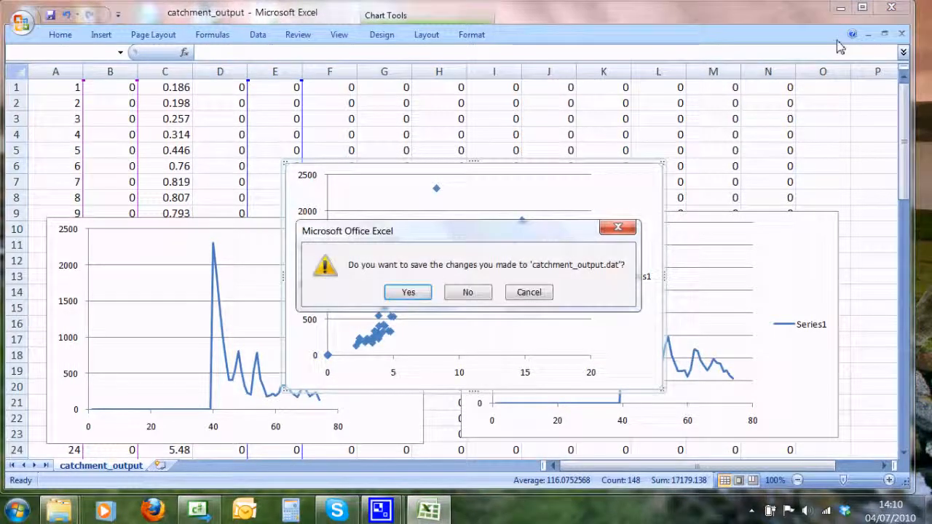
Discard the spreadsheet changes, try opening elev in Notepad, and browse All Programs
left_click(468, 292)
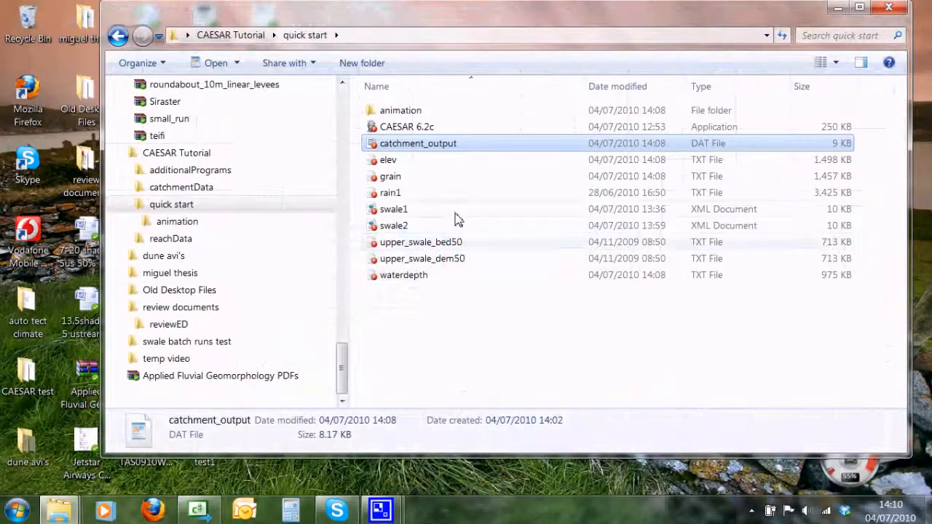
left_click(388, 159)
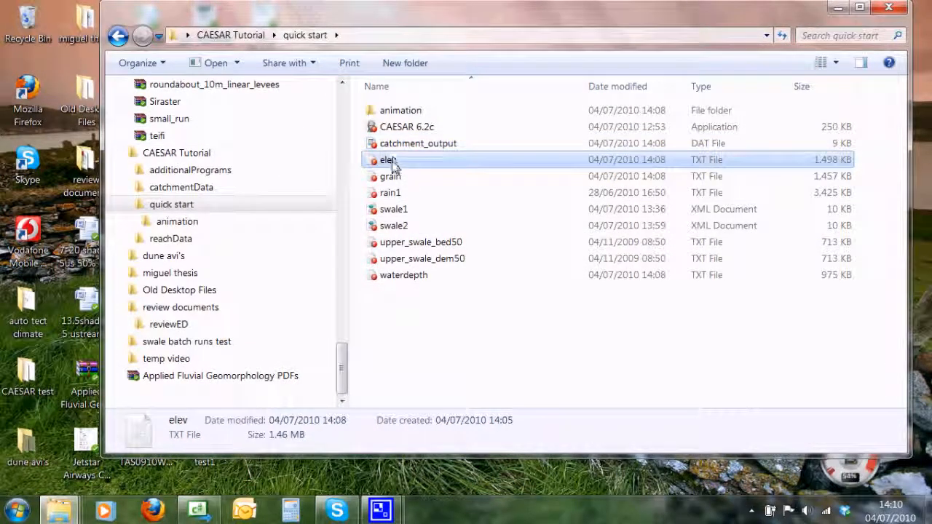
right_click(388, 160)
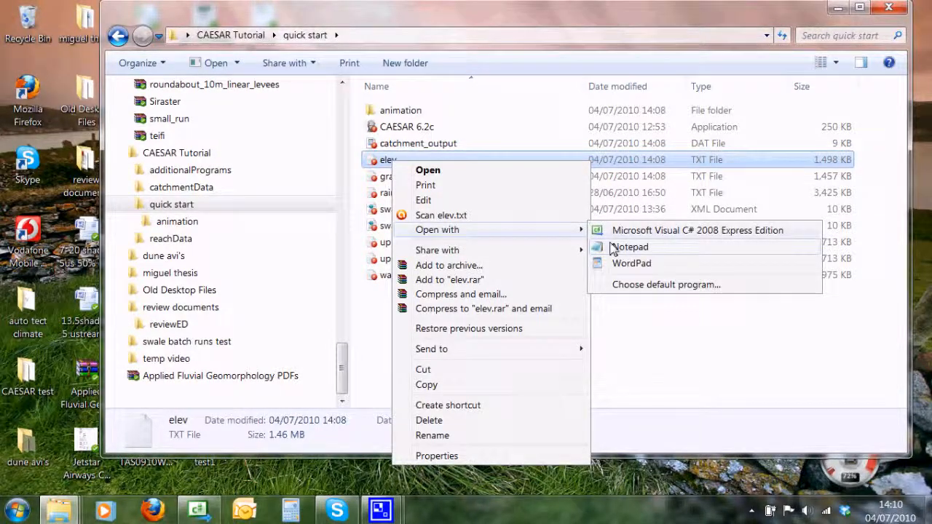
left_click(630, 247)
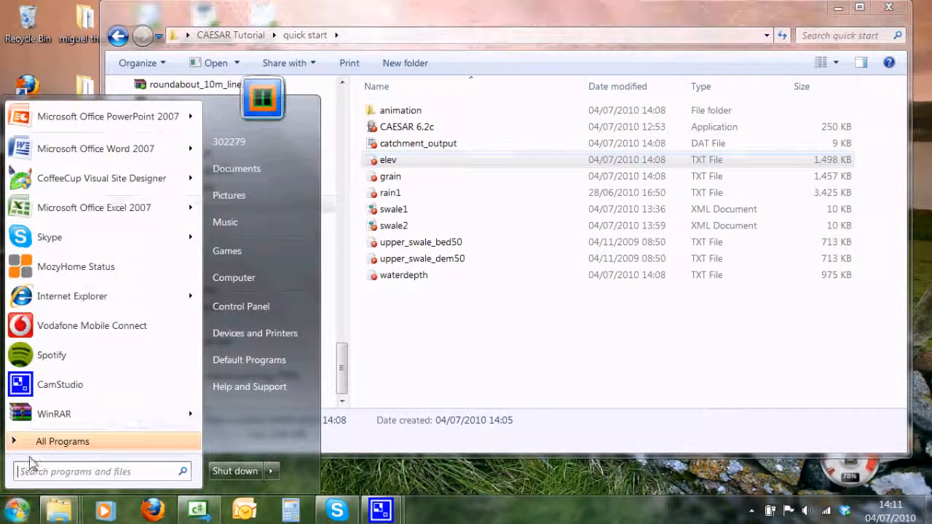
left_click(62, 441)
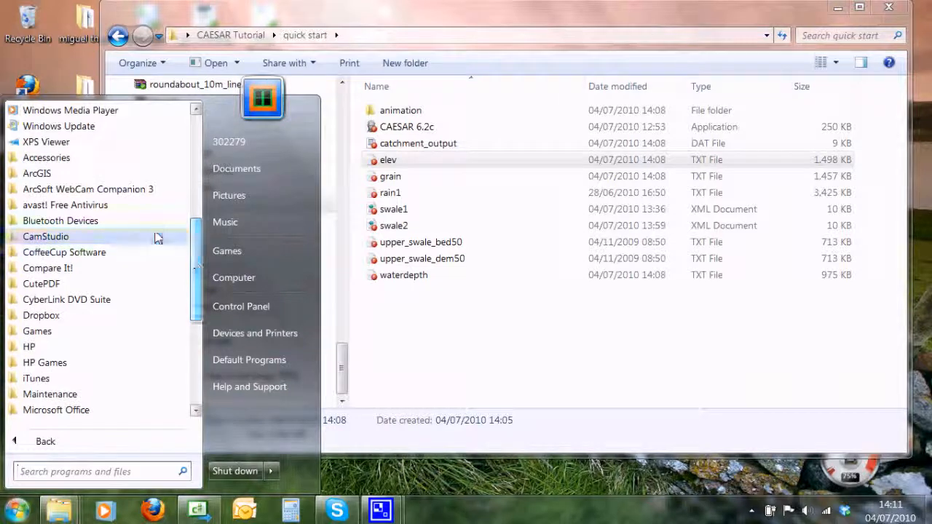
left_click(36, 173)
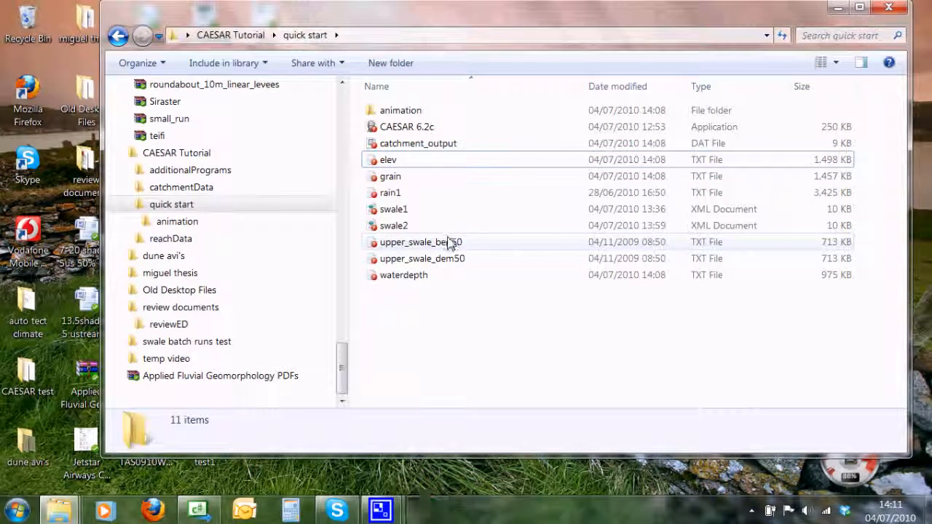
Open upper_swale_dem50.txt in Notepad to view its 461-column, 271-row, 50-cell-size header
left_click(423, 259)
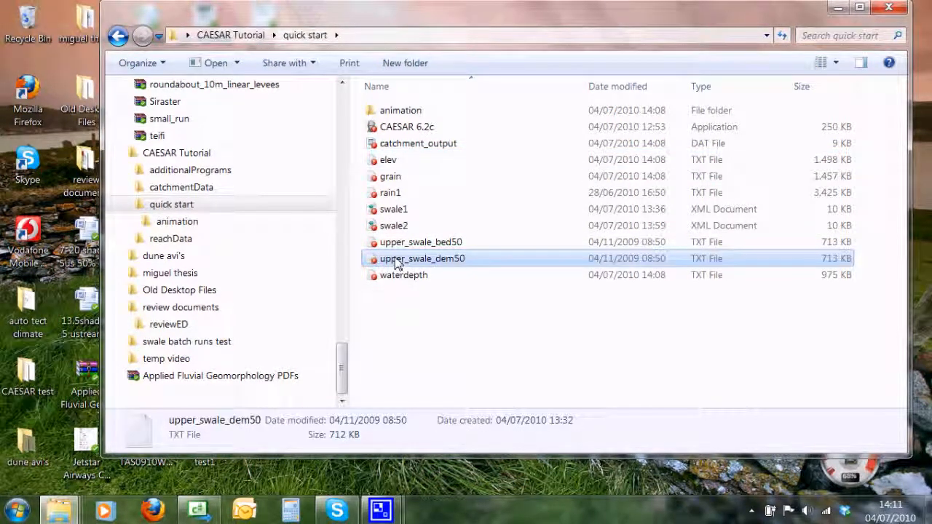
right_click(422, 258)
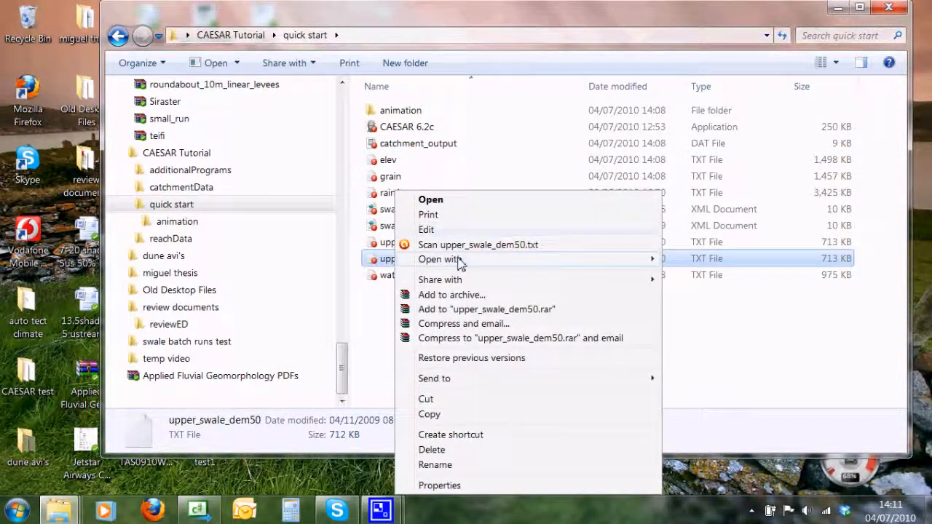
left_click(429, 198)
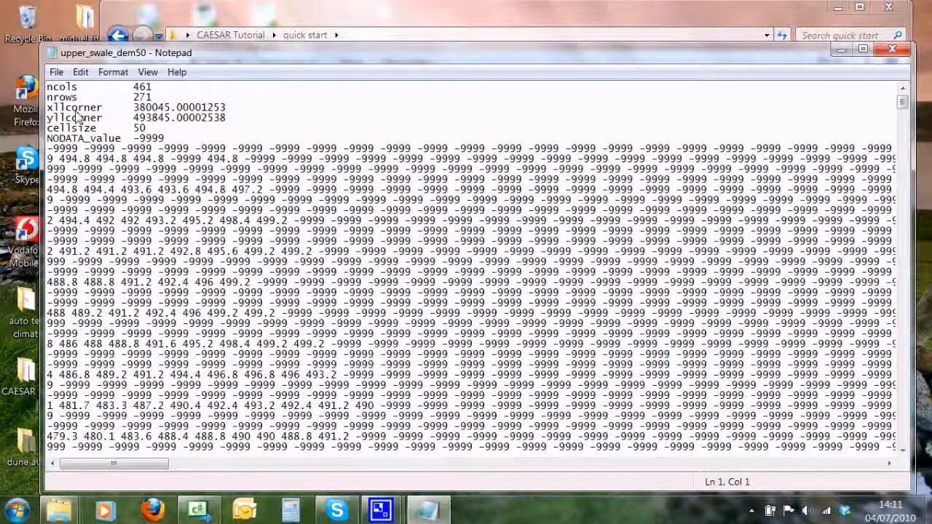
mouse_move(167, 149)
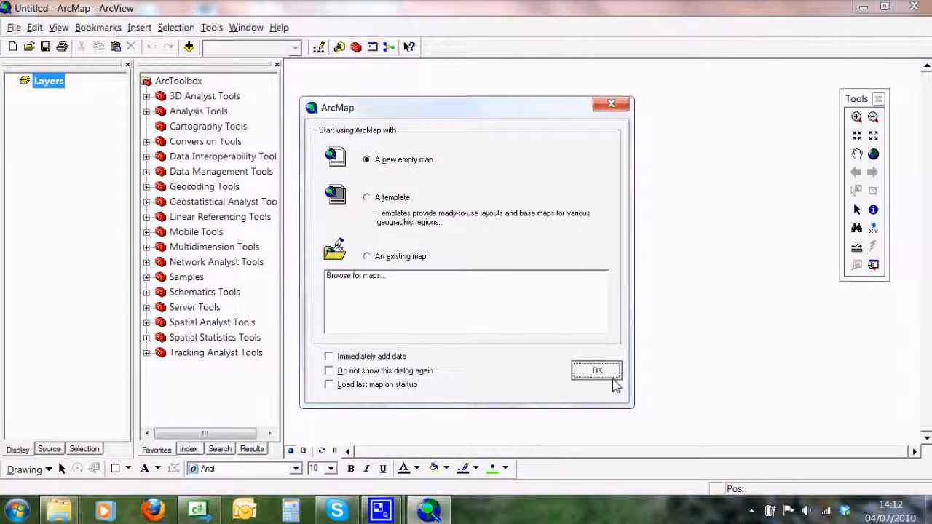
Start a new empty map and open Conversion Tools > To Raster > ASCII to Raster
left_click(596, 370)
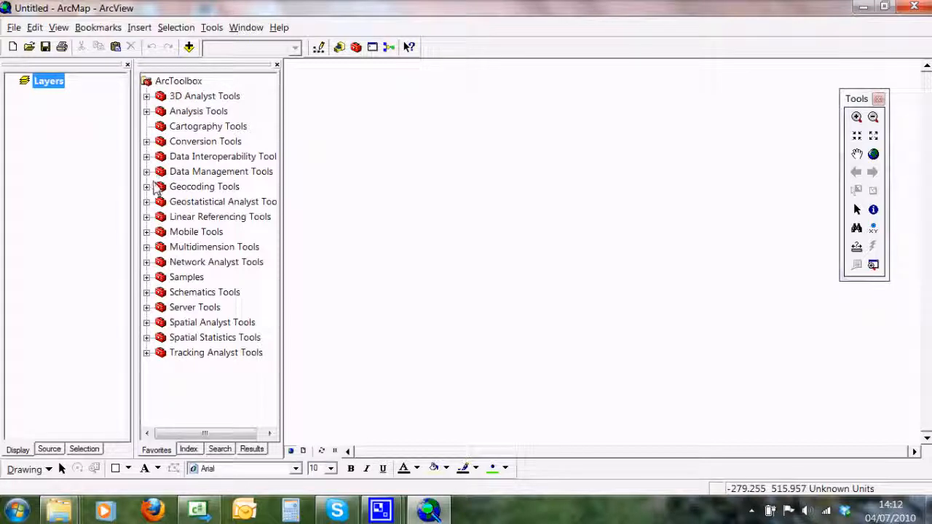
left_click(146, 141)
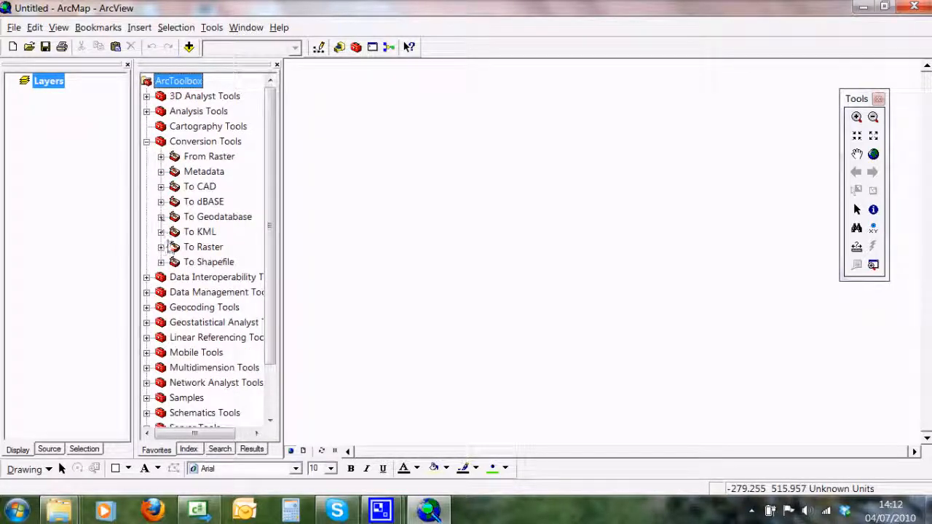
left_click(161, 247)
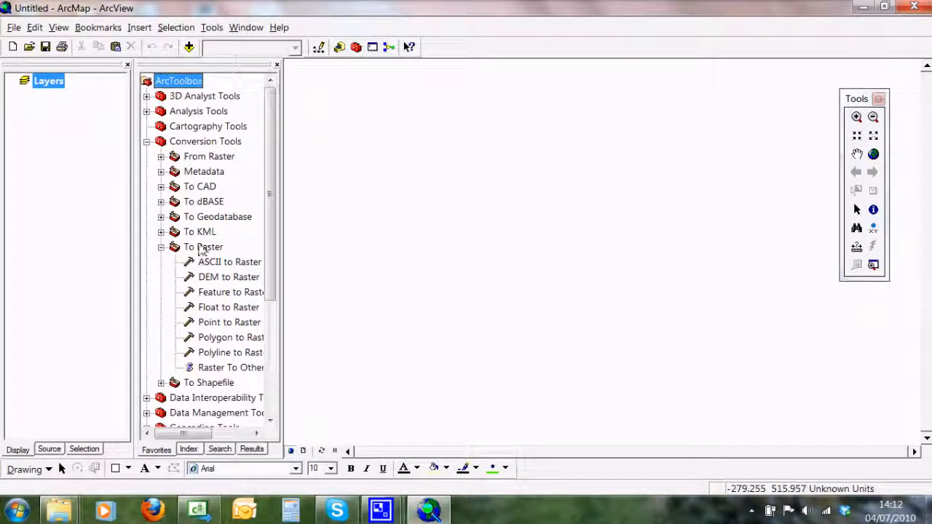
left_click(229, 261)
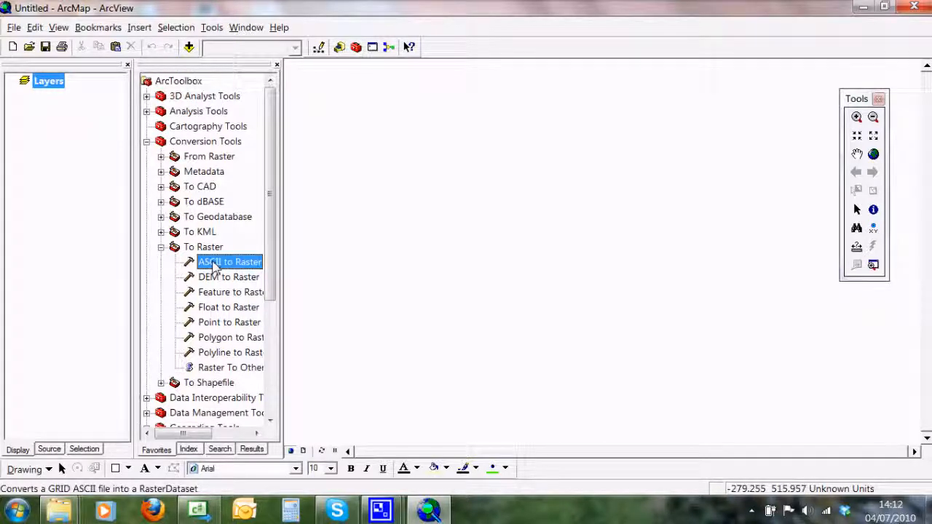
double_click(230, 261)
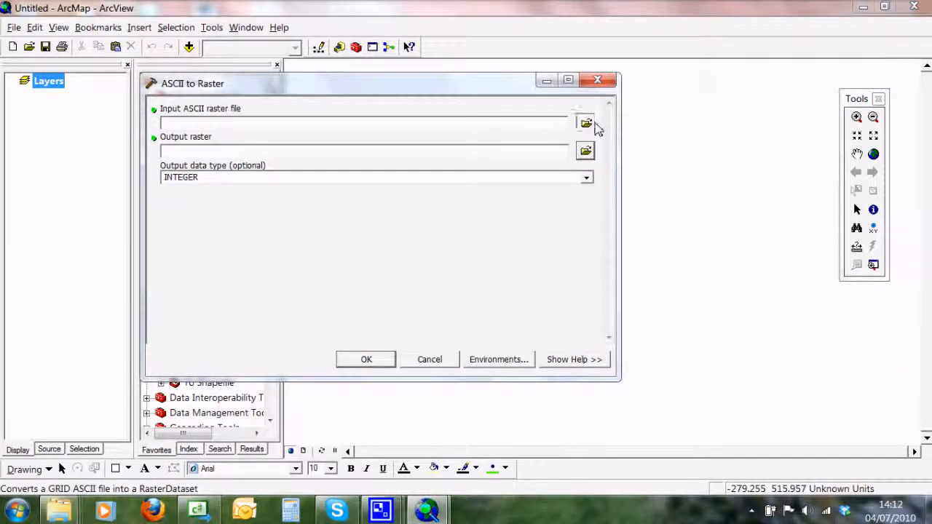
Pick elev.txt from Desktop > CAESAR Tutorial > quick start as the input grid
left_click(586, 123)
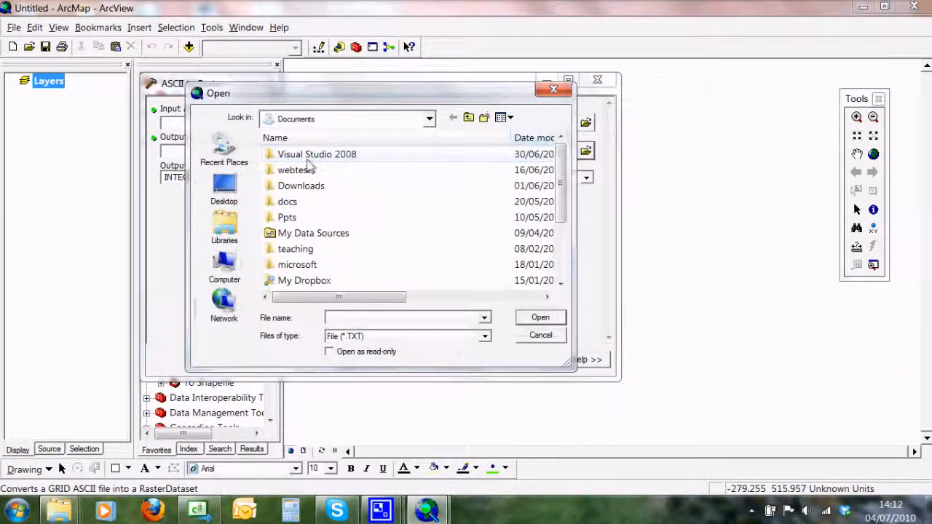
left_click(223, 187)
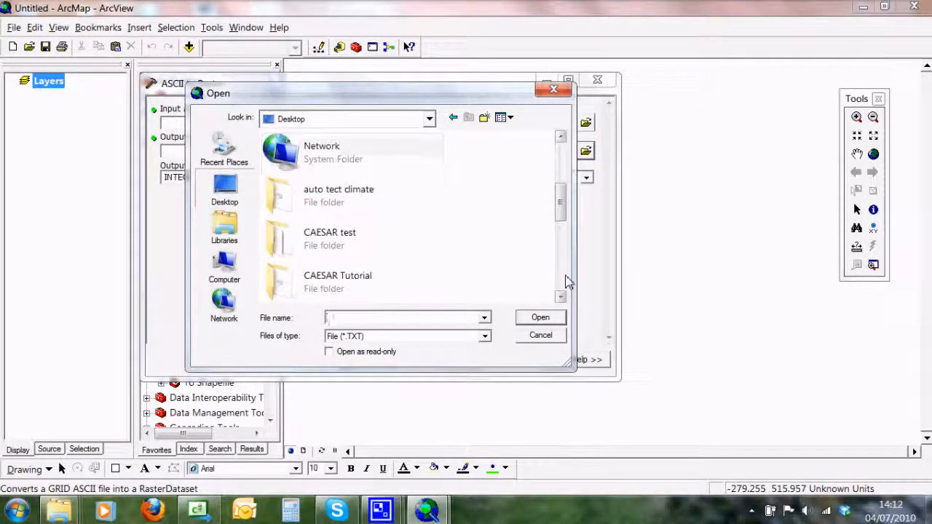
double_click(336, 281)
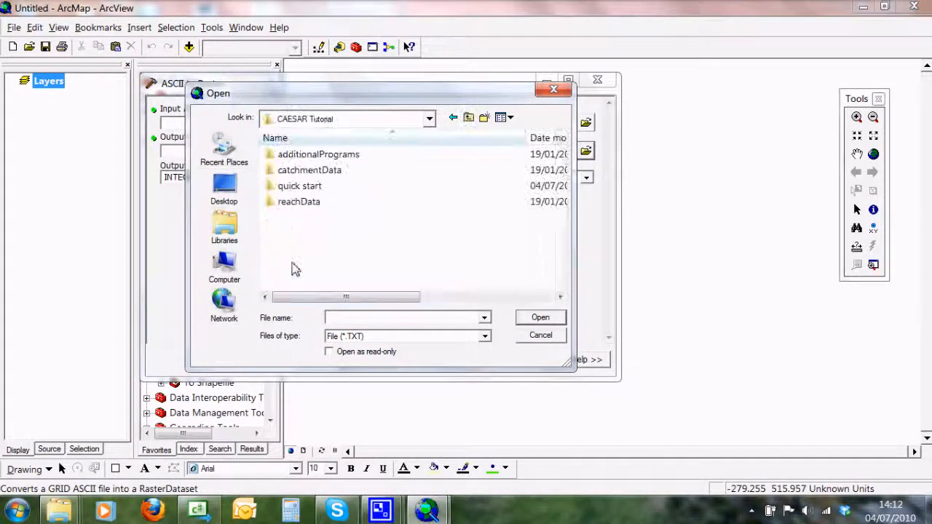
left_click(299, 185)
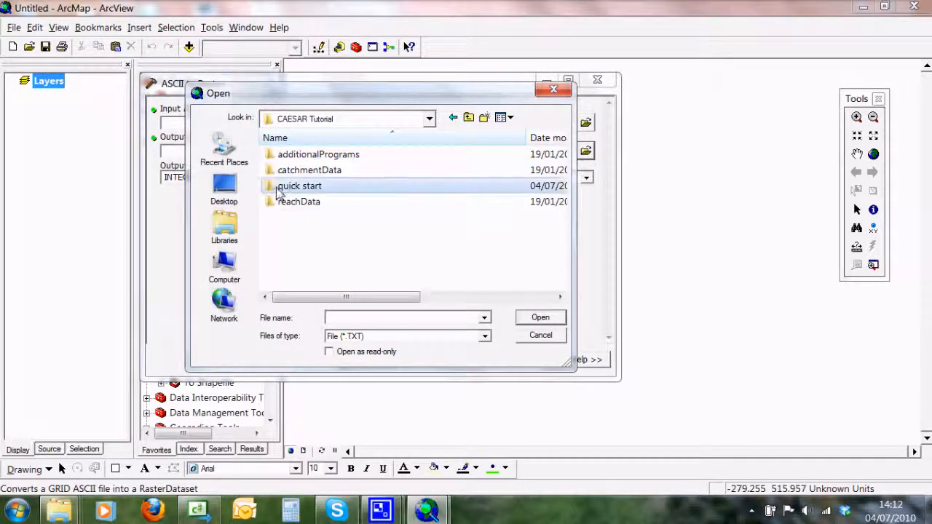
double_click(300, 185)
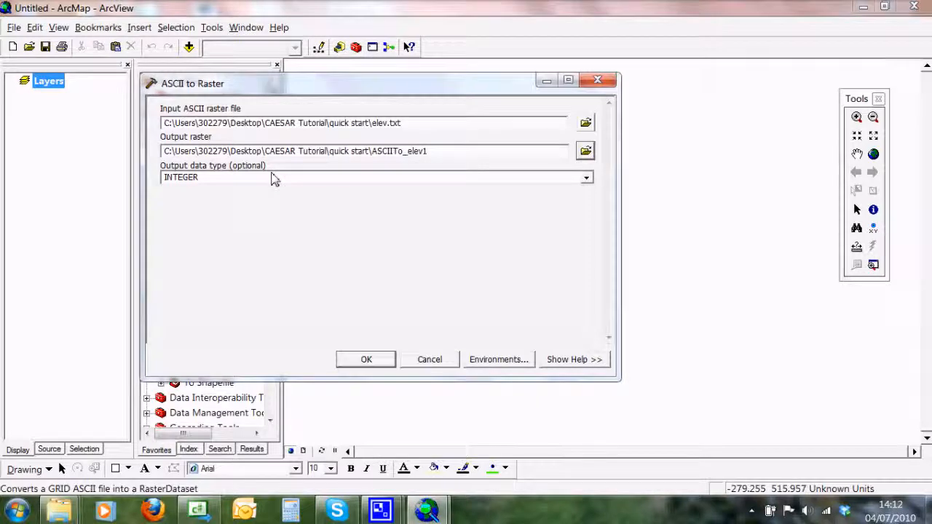
Set the output data type to FLOAT and run the conversion to ASCIITo_elev1
left_click(586, 177)
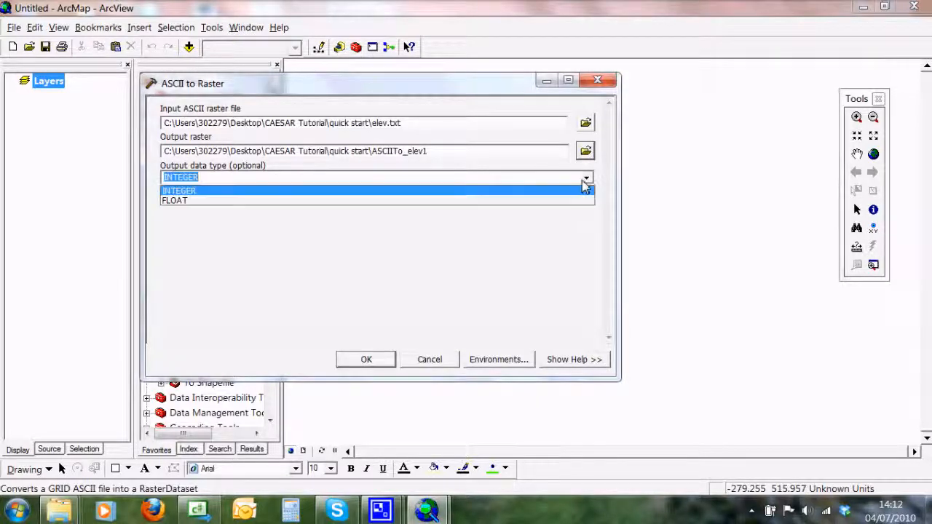
left_click(175, 200)
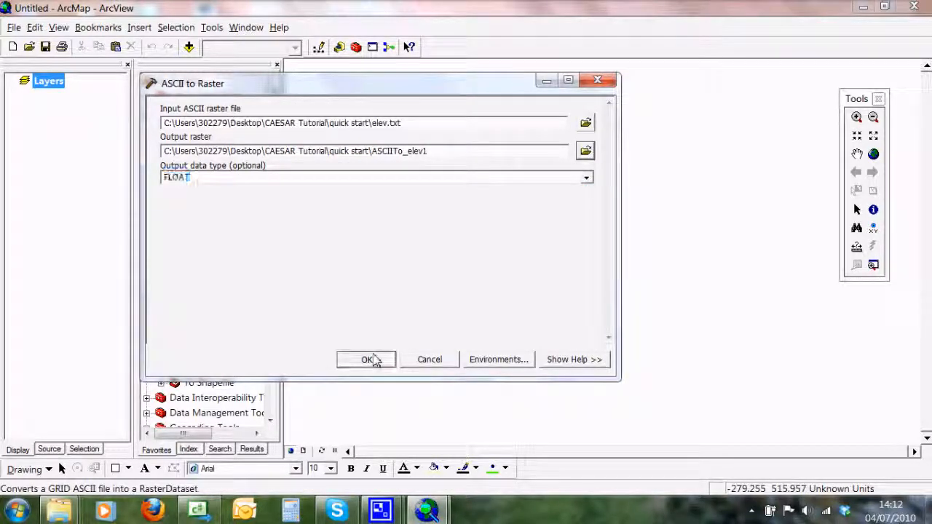
left_click(365, 359)
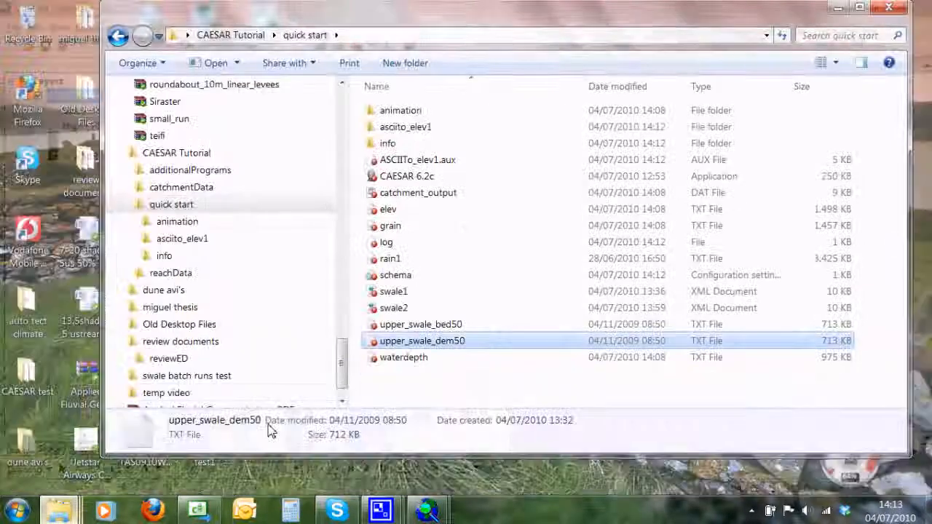
Launch CAESAR 6.2c from the quick start folder and show its Save Options menu
left_click(407, 176)
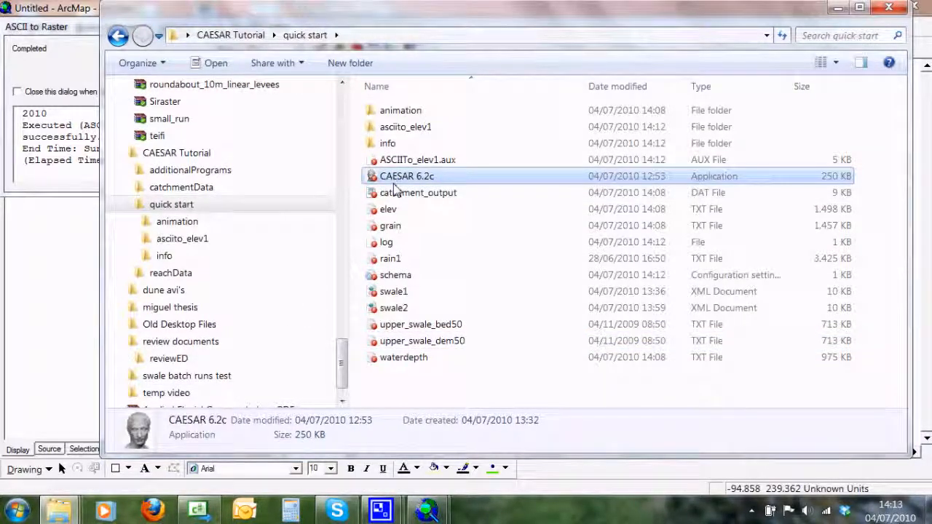
double_click(406, 175)
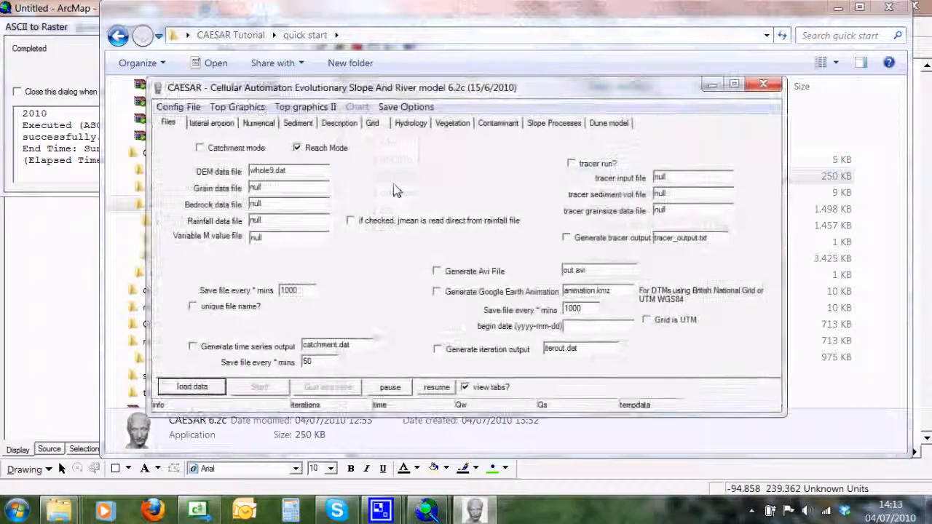
left_click(406, 107)
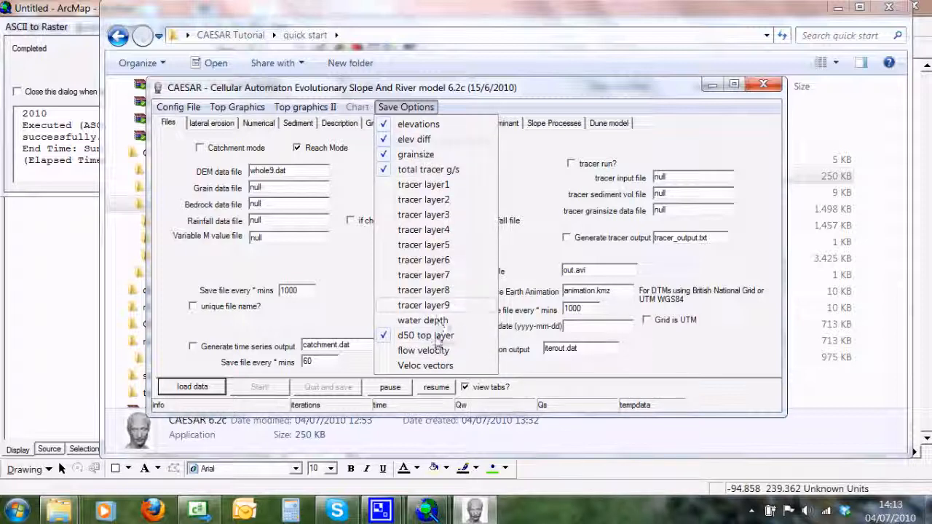
mouse_move(423, 245)
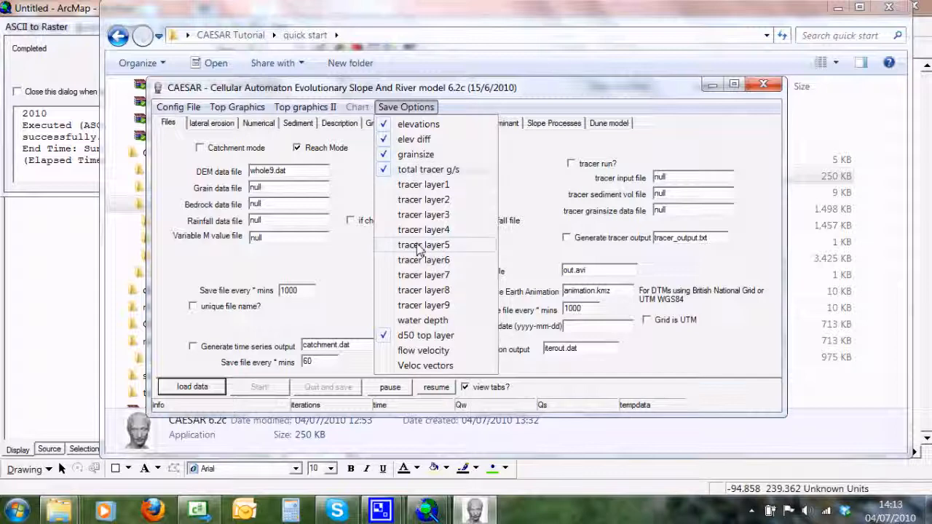